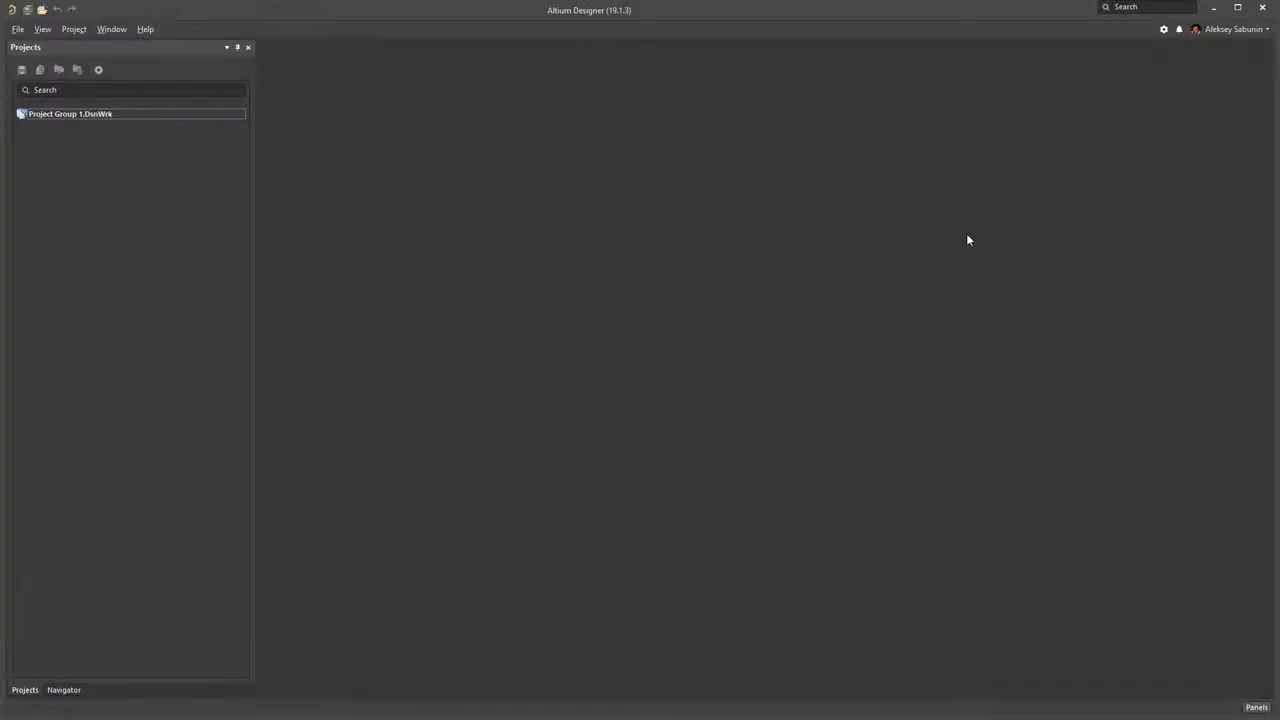
{"action": "mouse_move", "coordinate": [628, 252]}
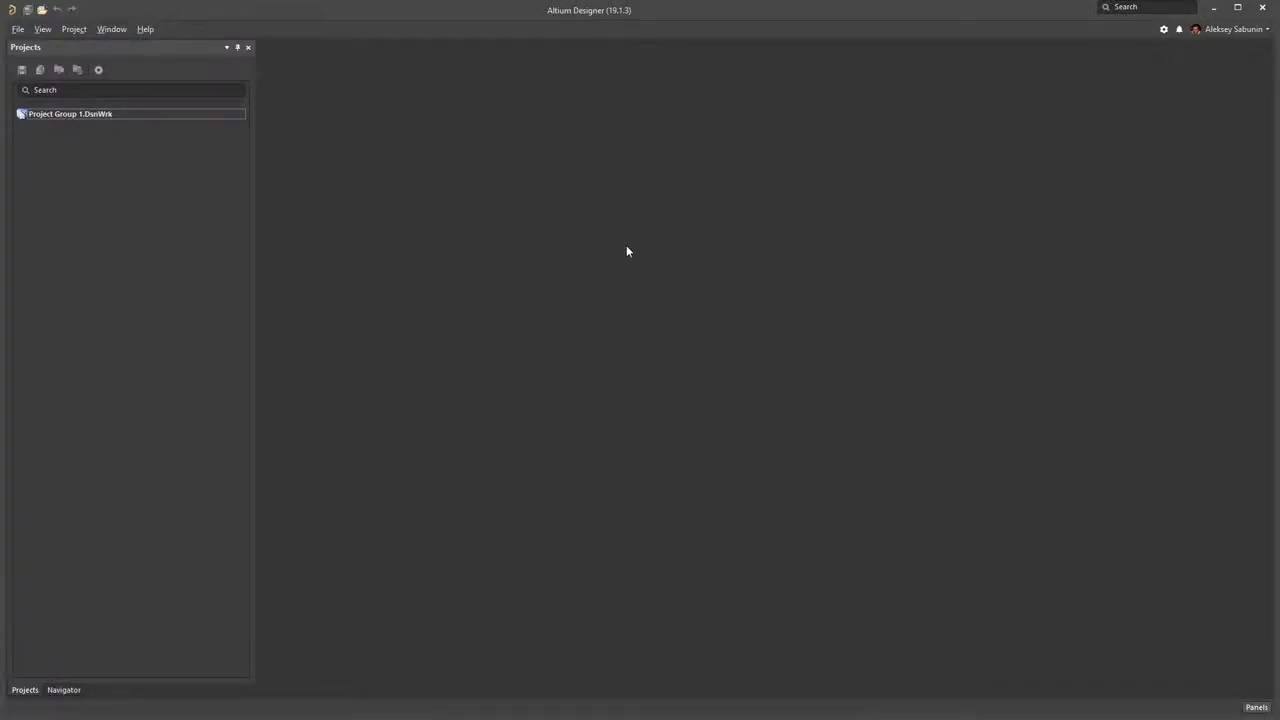
{"action": "mouse_move", "coordinate": [398, 148]}
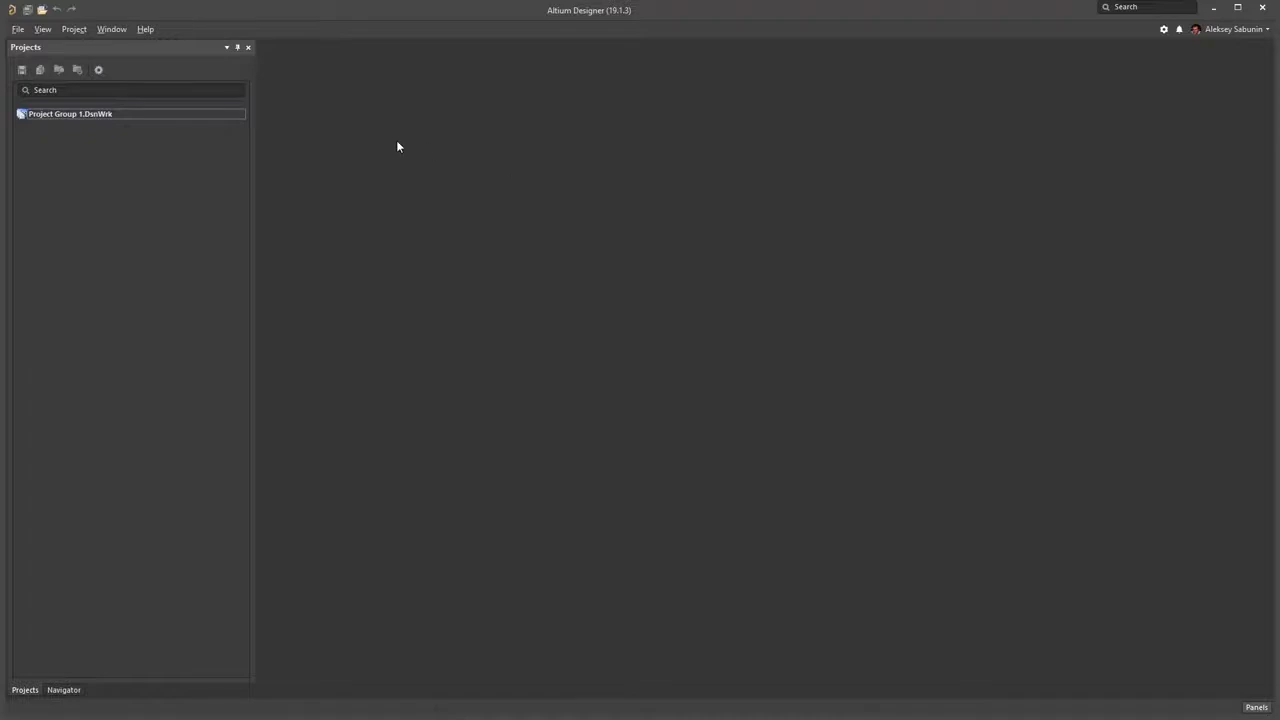
{"action": "mouse_move", "coordinate": [380, 140]}
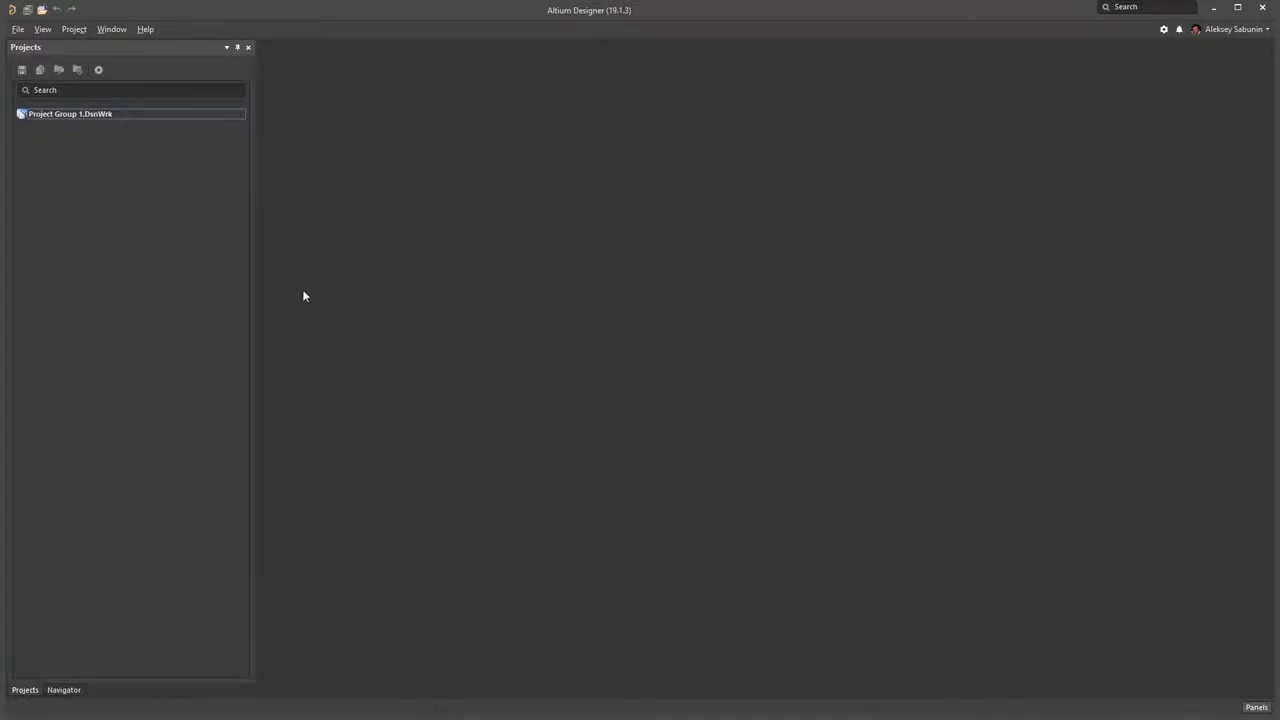
{"action": "mouse_move", "coordinate": [284, 276]}
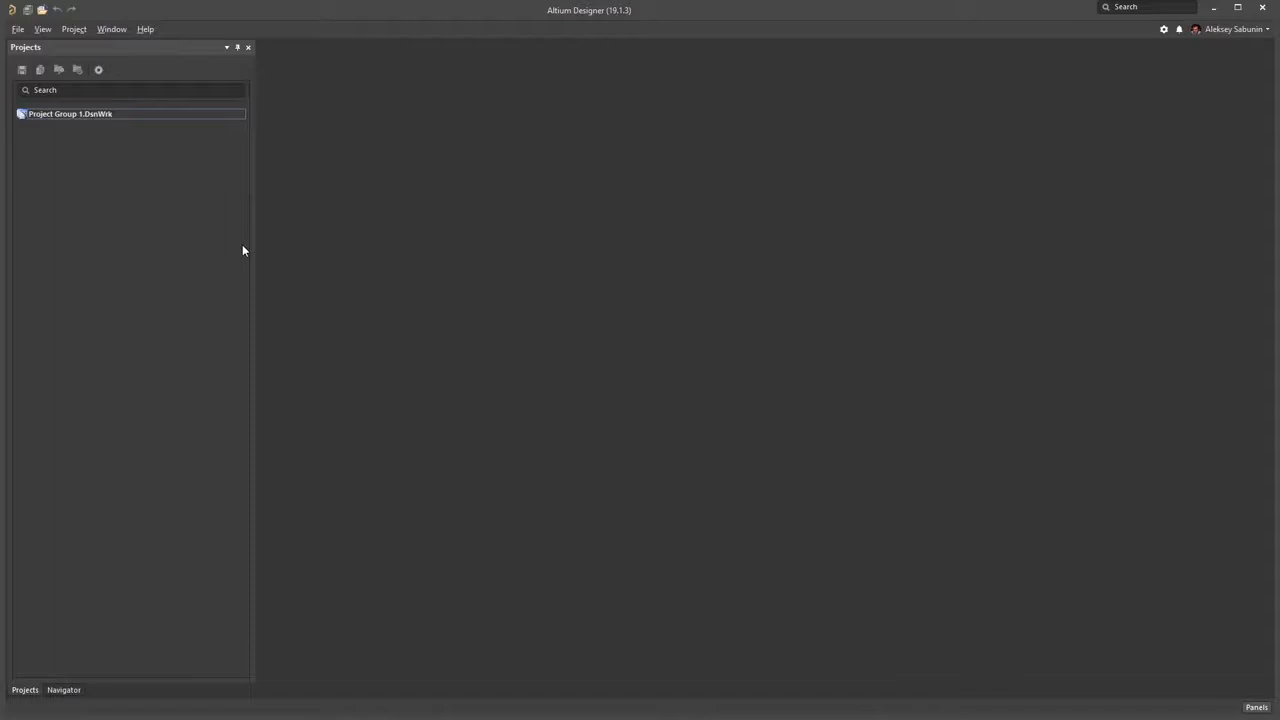
- Start opening an existing project via File > Open Project
{"action": "left_click", "coordinate": [98, 70]}
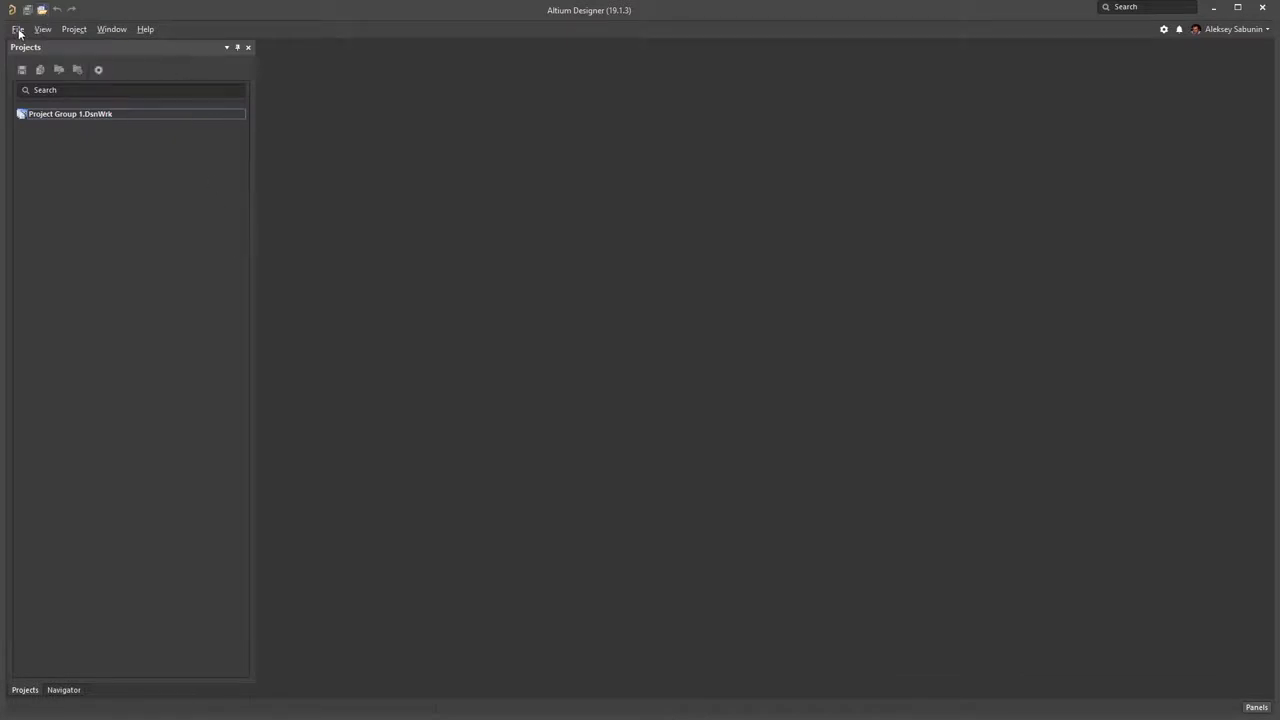
{"action": "left_click", "coordinate": [12, 16]}
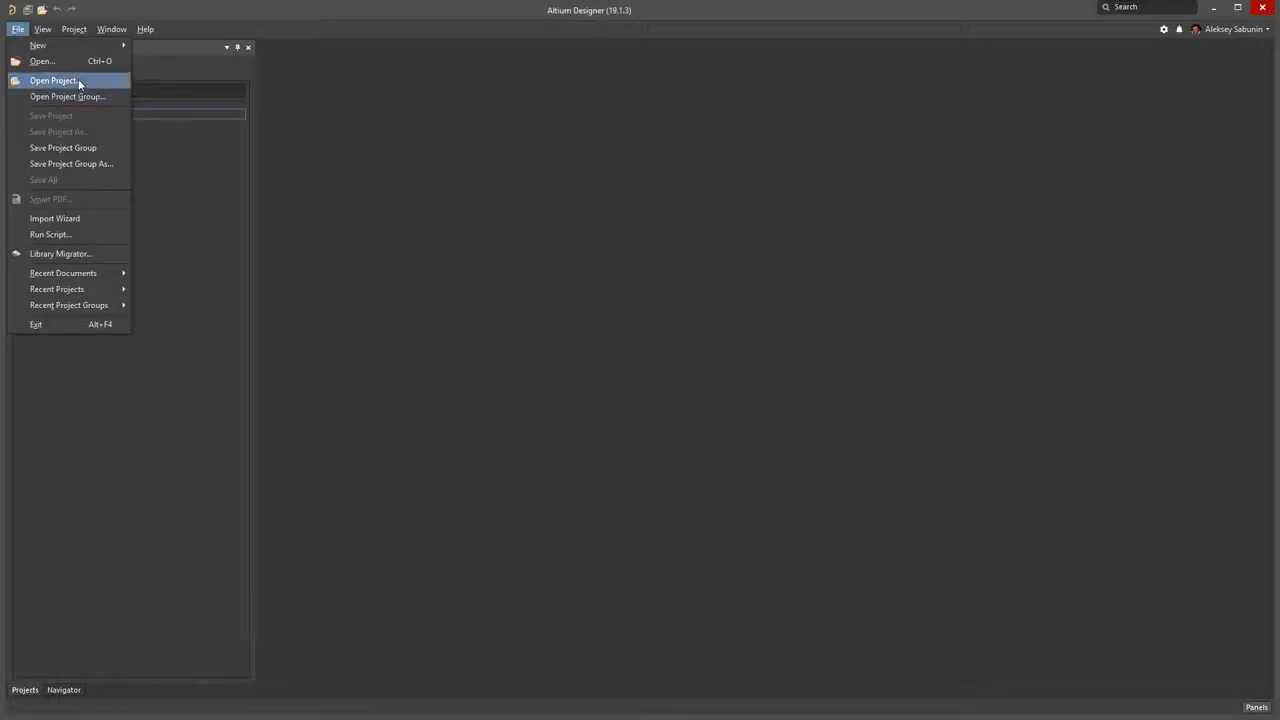
{"action": "left_click", "coordinate": [60, 80]}
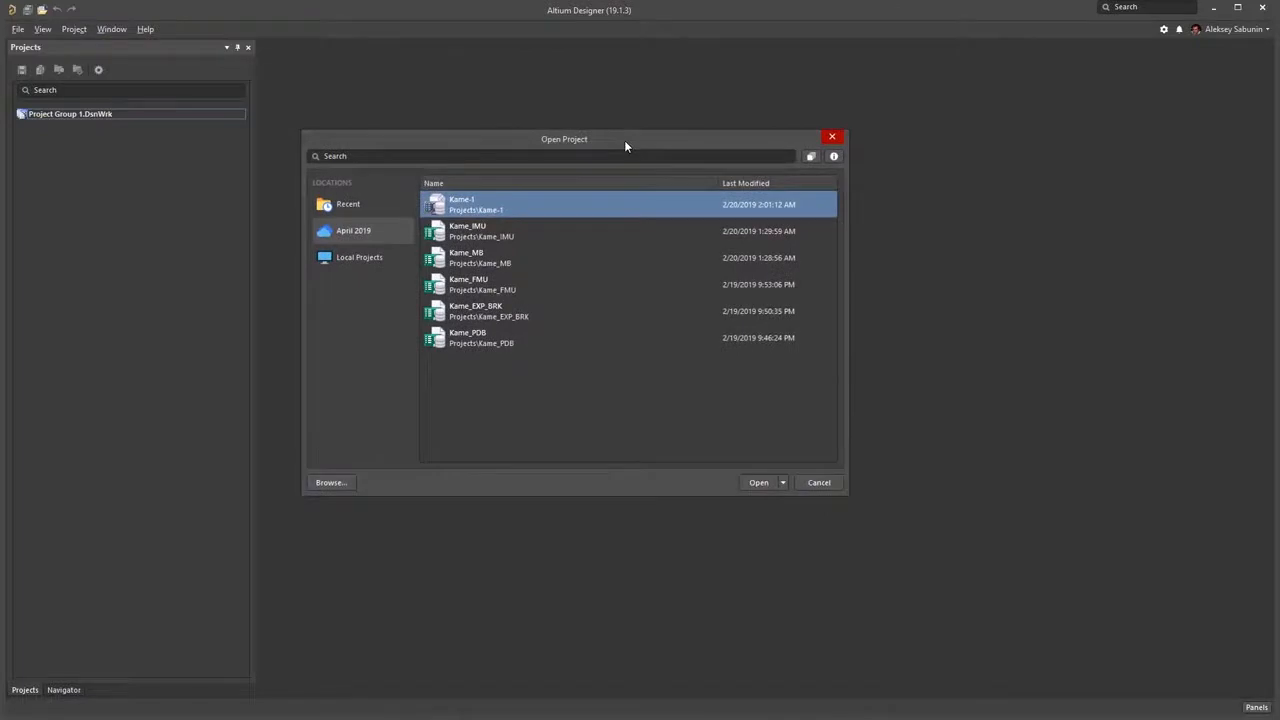
{"action": "left_click_drag", "start_coordinate": [564, 140], "coordinate": [626, 152]}
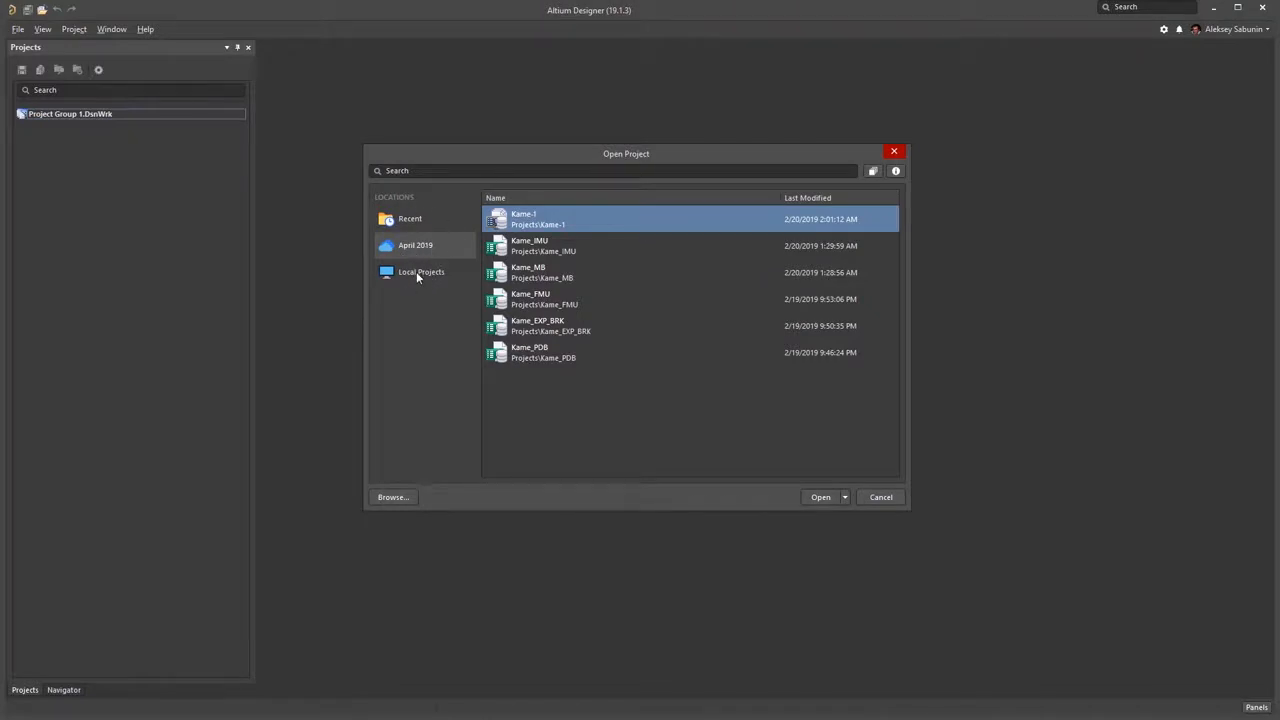
{"action": "mouse_move", "coordinate": [424, 288]}
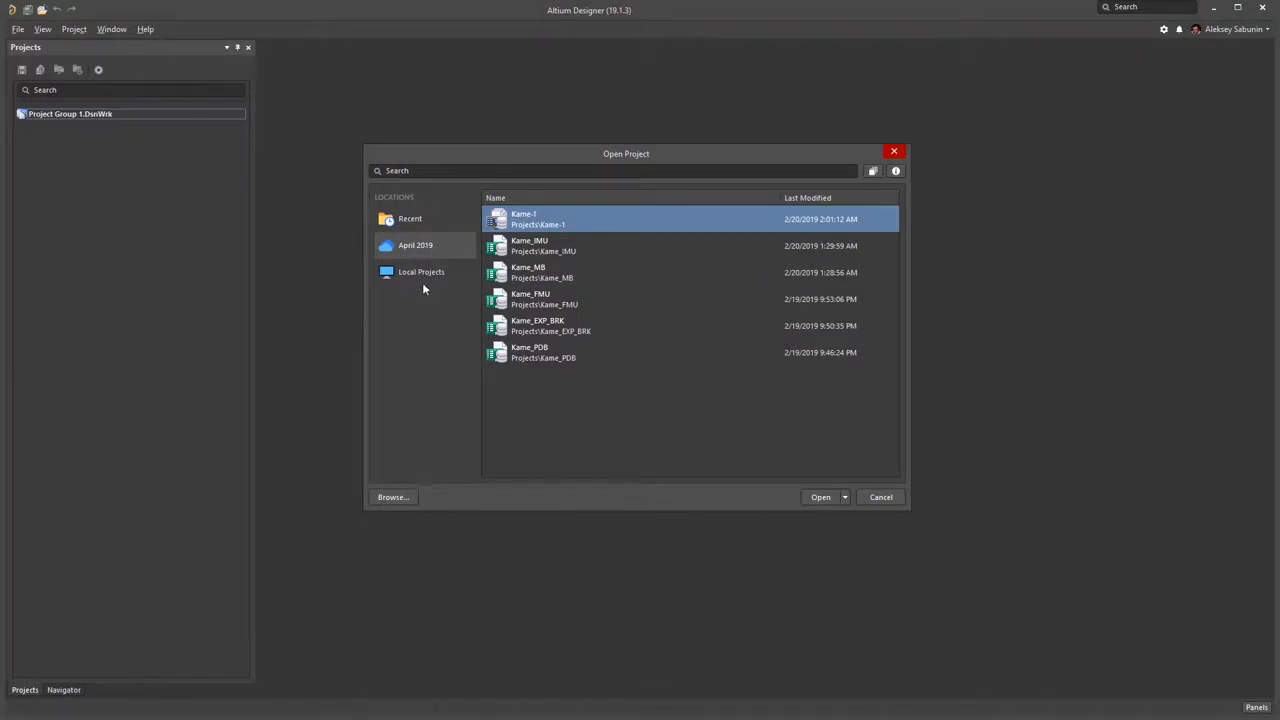
- Browse the server workspace, select the Kame_FMU project and show its open options
{"action": "left_click", "coordinate": [420, 272]}
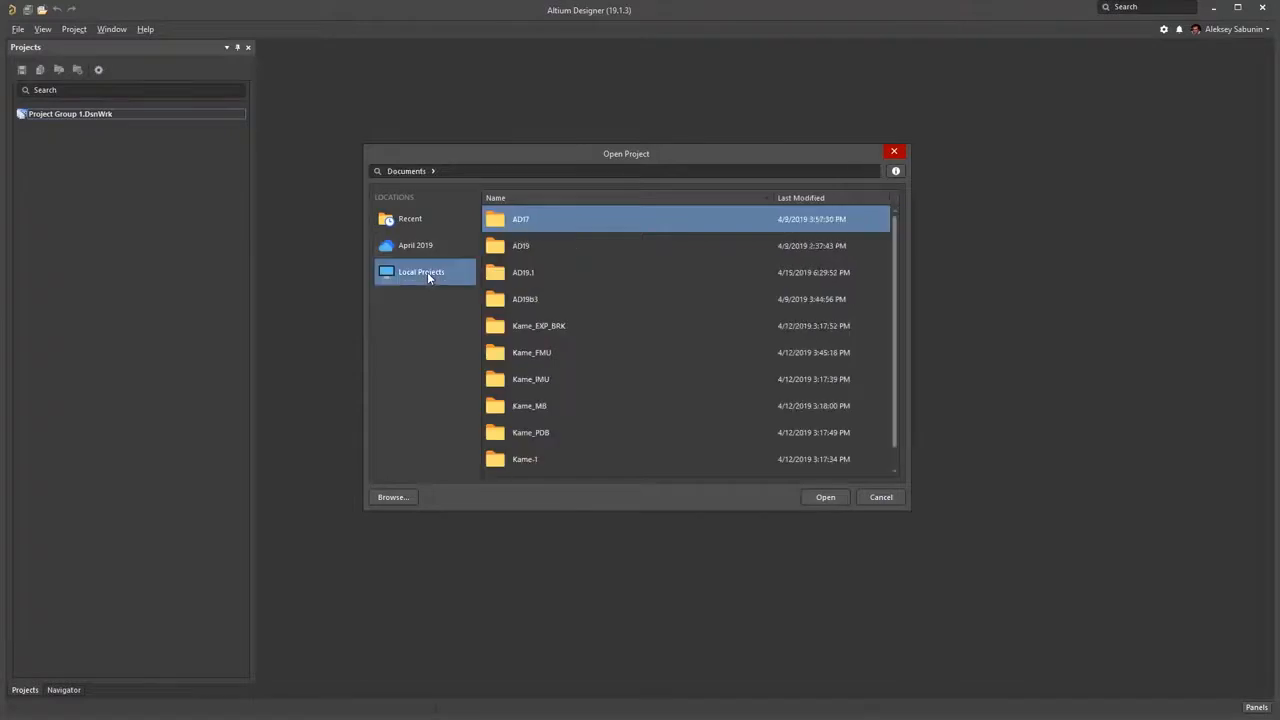
{"action": "mouse_move", "coordinate": [426, 250]}
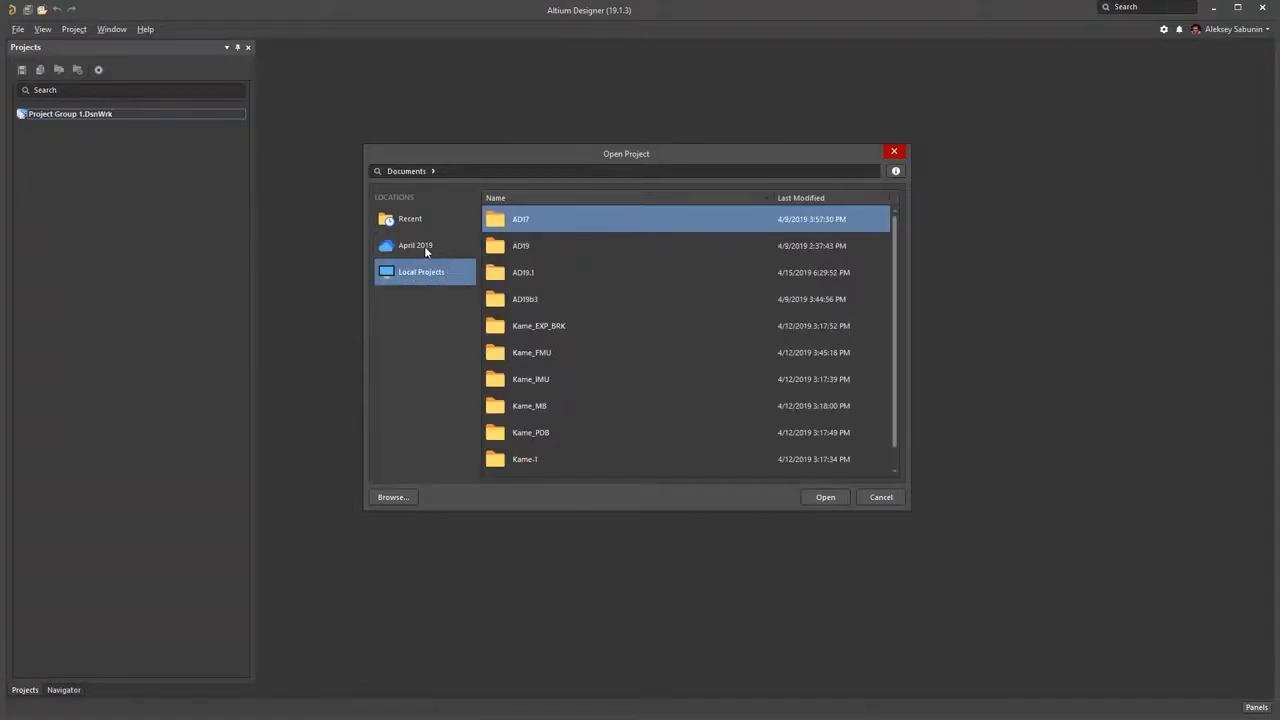
{"action": "left_click", "coordinate": [416, 244]}
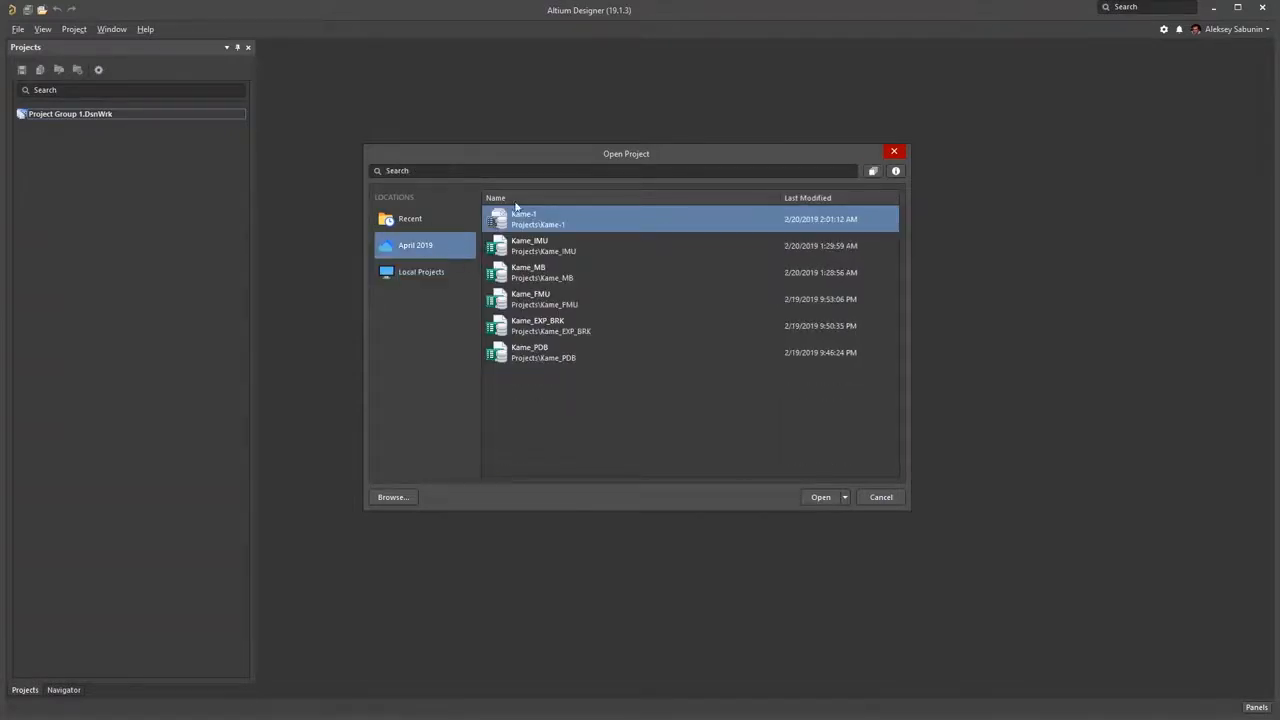
{"action": "mouse_move", "coordinate": [512, 370]}
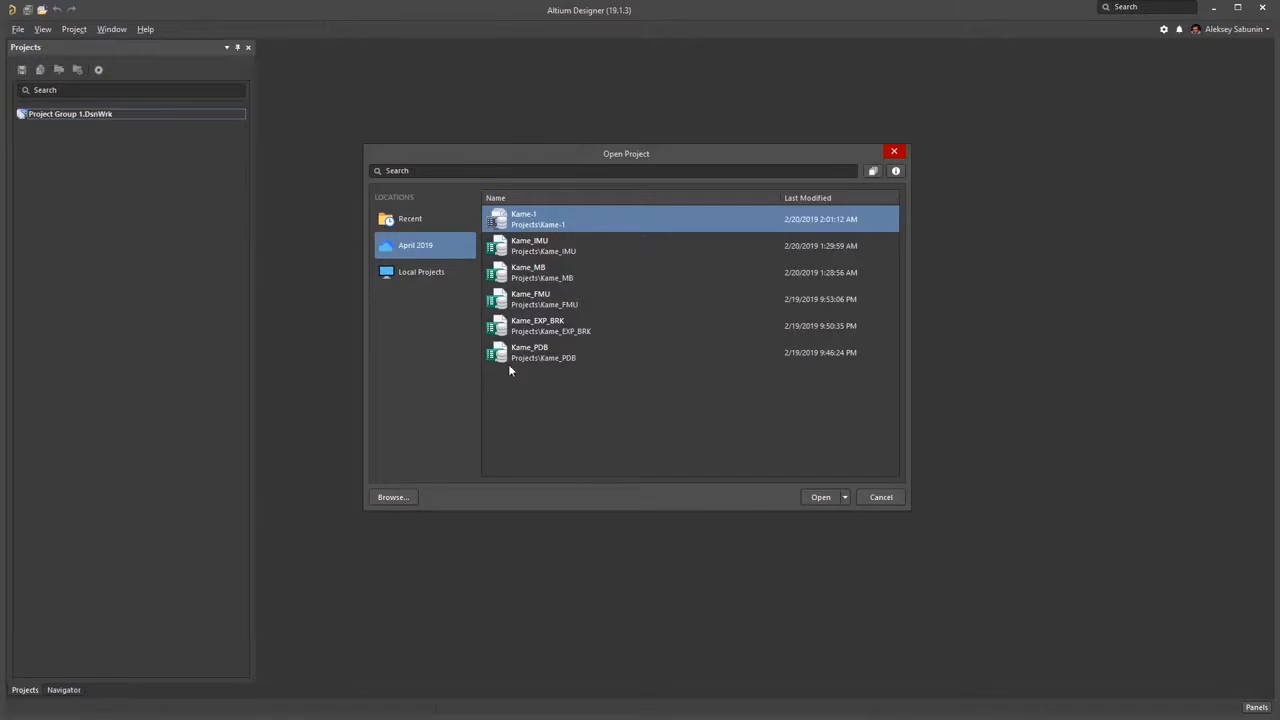
{"action": "mouse_move", "coordinate": [606, 370]}
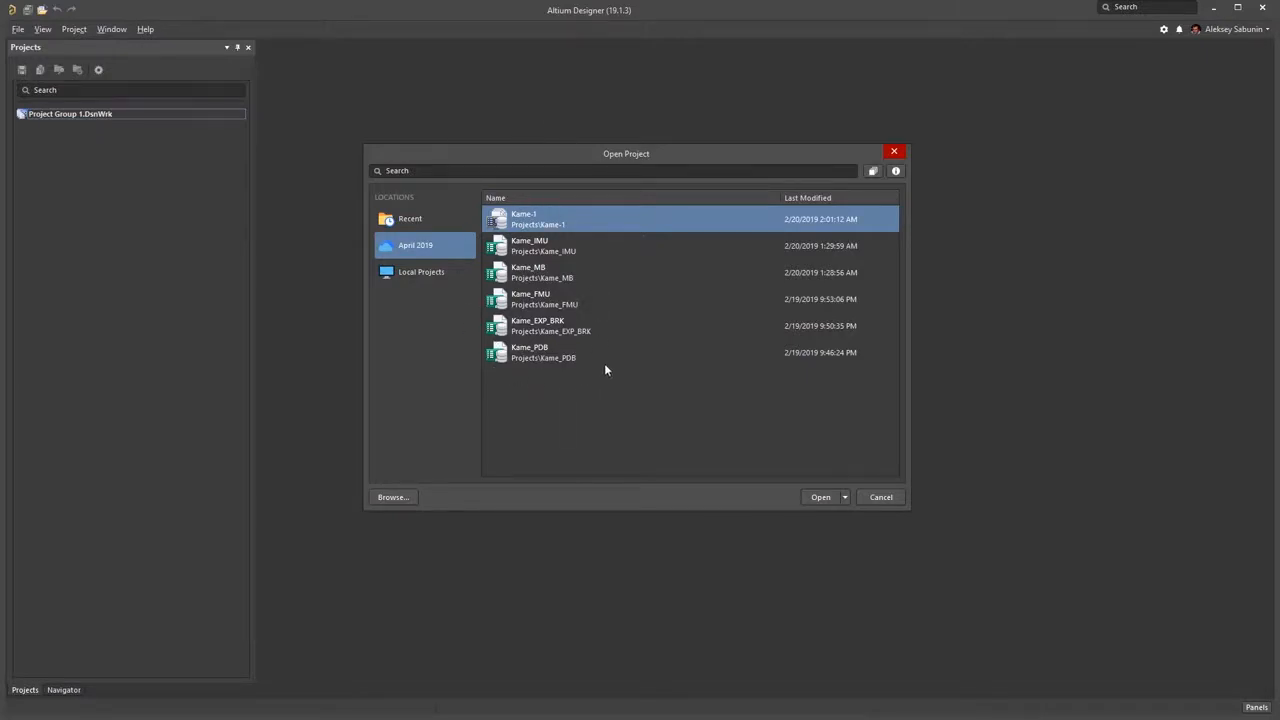
{"action": "left_click", "coordinate": [820, 496]}
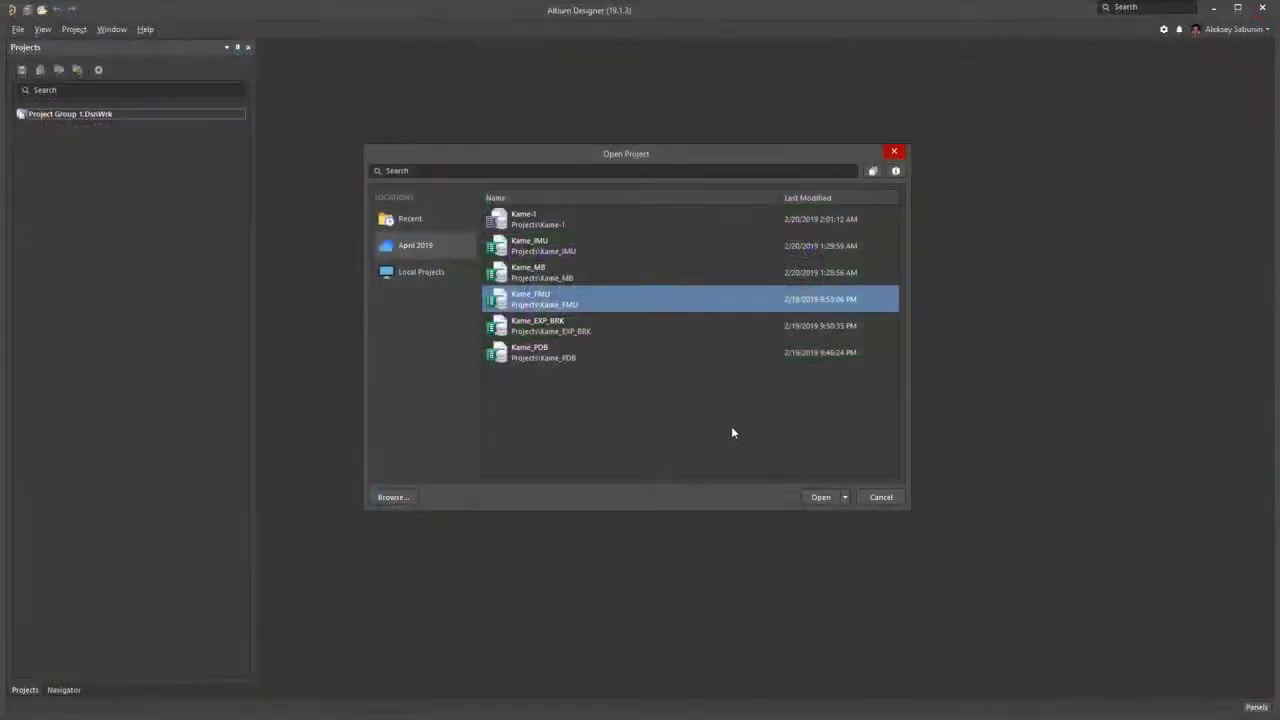
{"action": "mouse_move", "coordinate": [848, 500]}
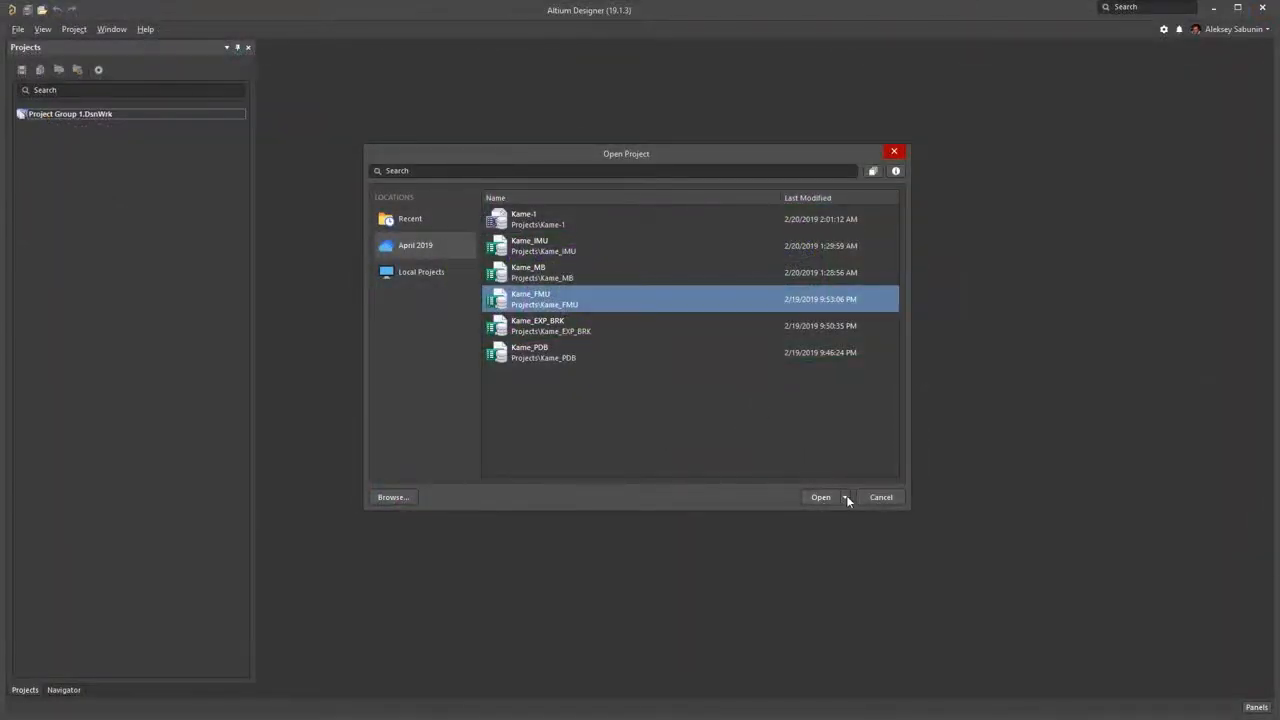
{"action": "left_click", "coordinate": [840, 496]}
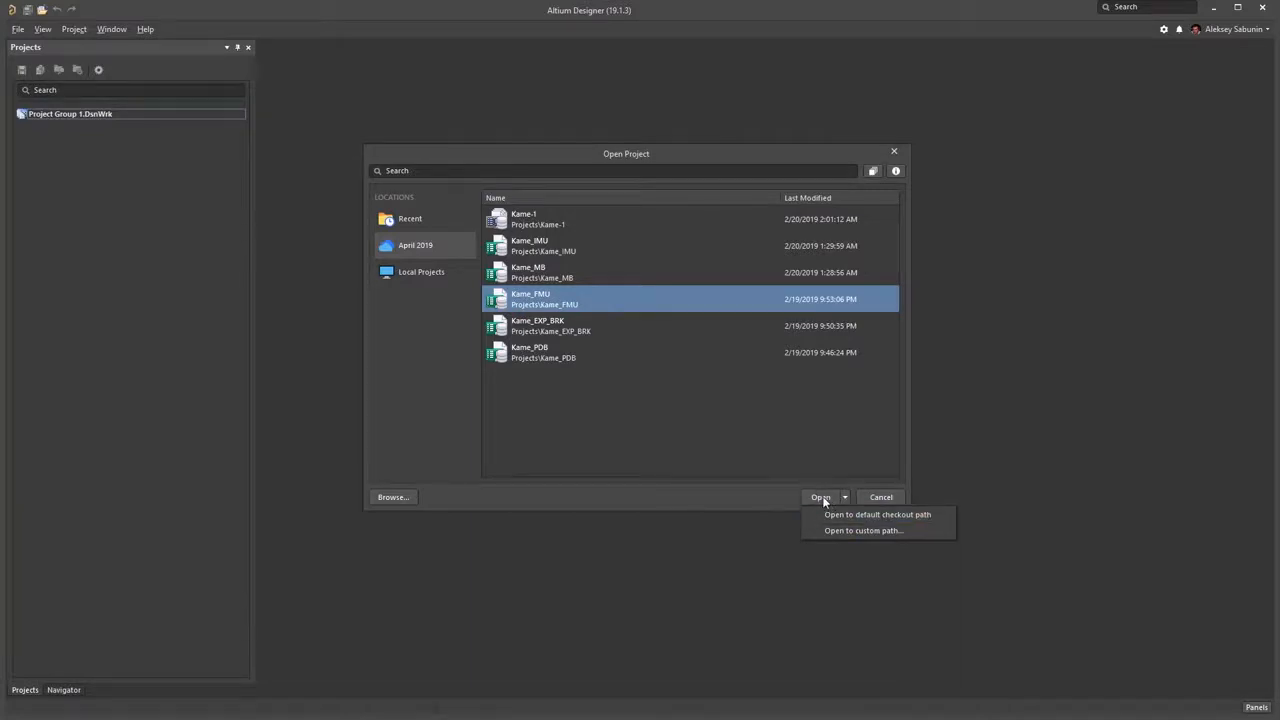
{"action": "left_click", "coordinate": [880, 516]}
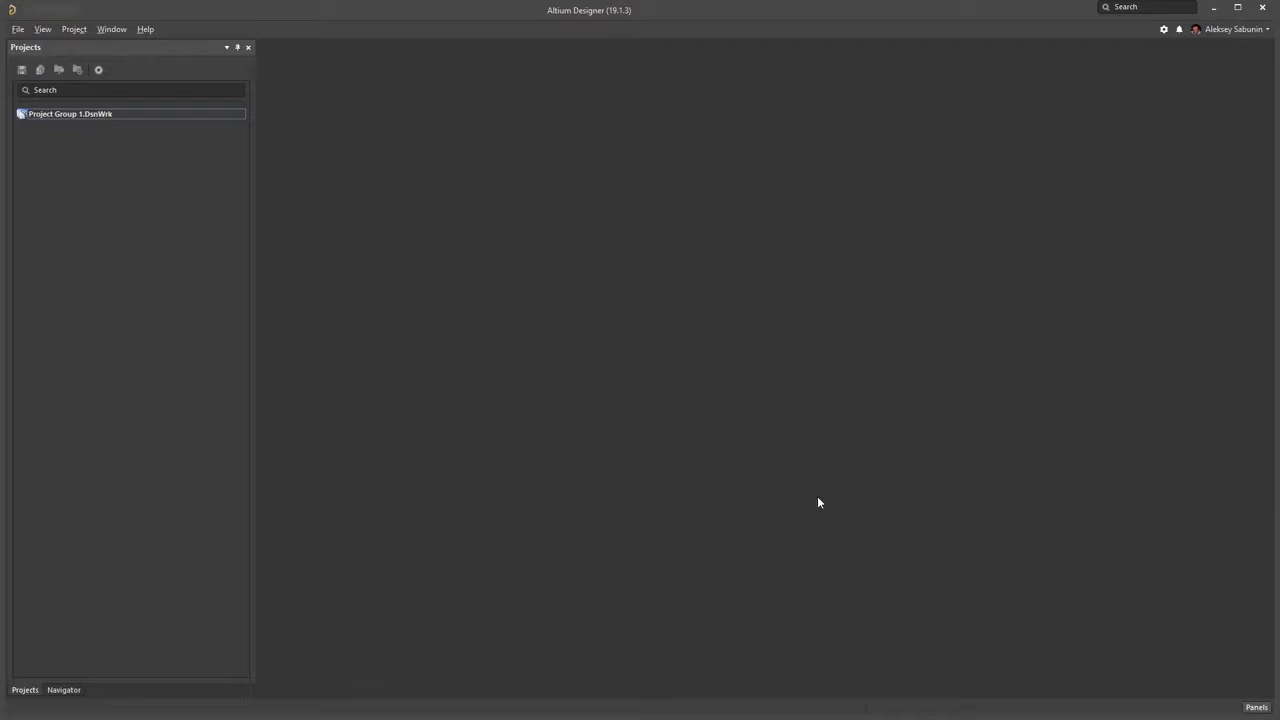
{"action": "mouse_move", "coordinate": [236, 412]}
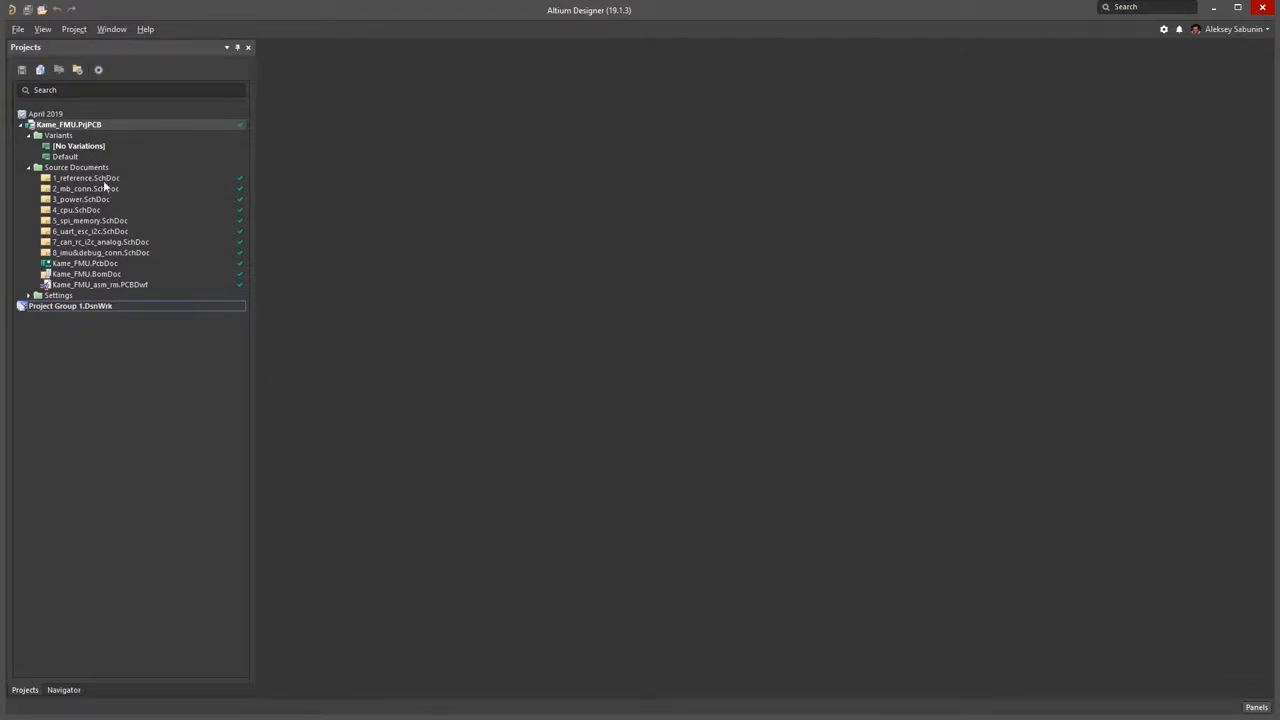
{"action": "mouse_move", "coordinate": [294, 196]}
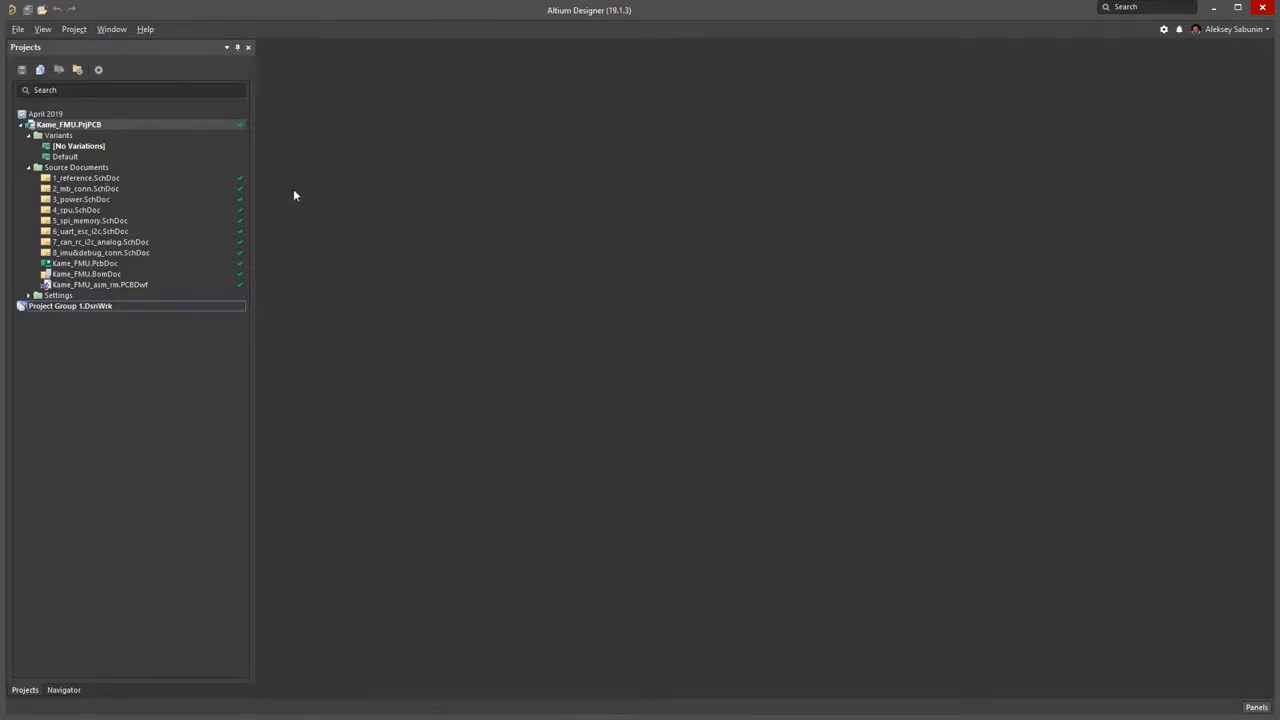
{"action": "mouse_move", "coordinate": [148, 208]}
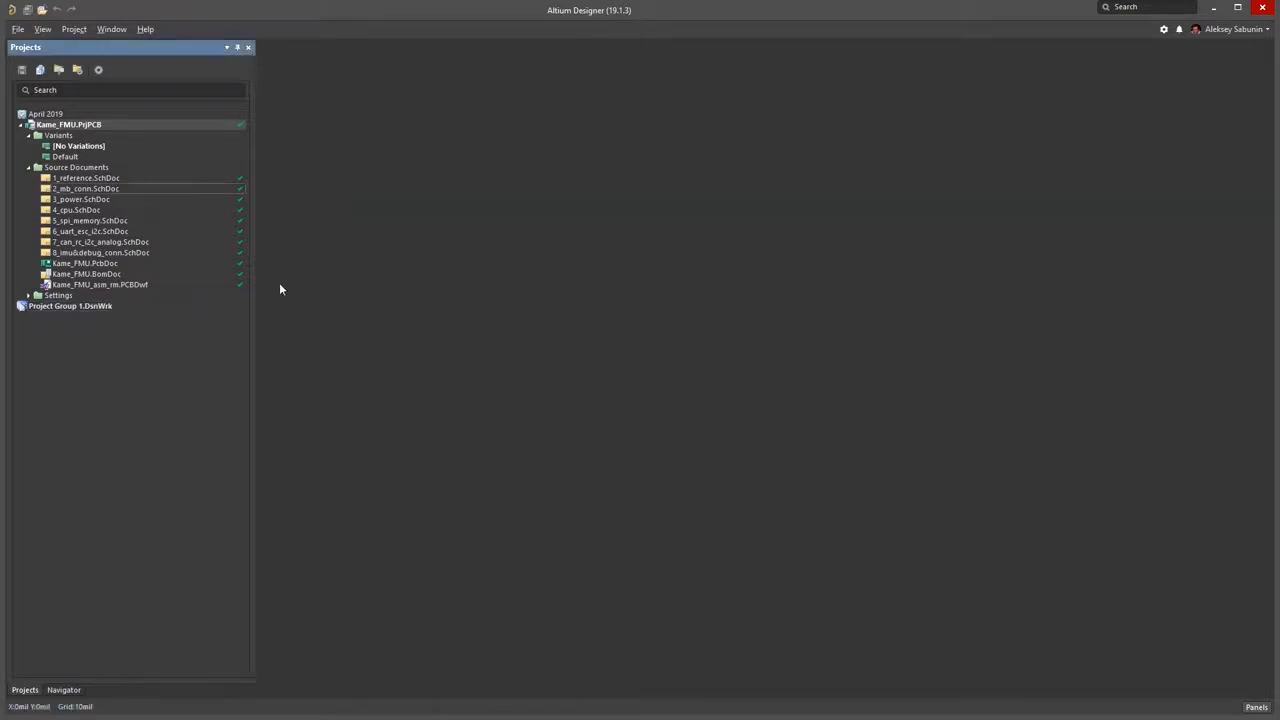
- Open the 2_stb_conn connectors schematic and select capacitor C2 to inspect its properties
{"action": "double_click", "coordinate": [84, 188]}
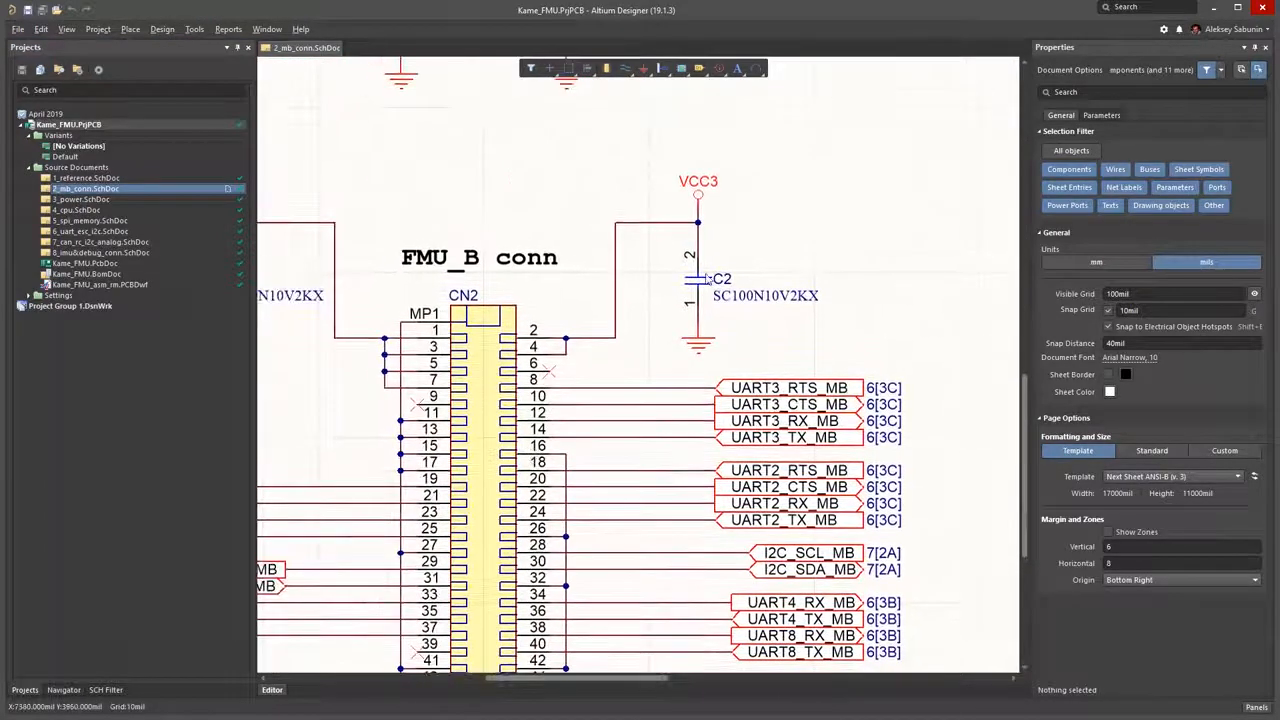
{"action": "left_click", "coordinate": [696, 278]}
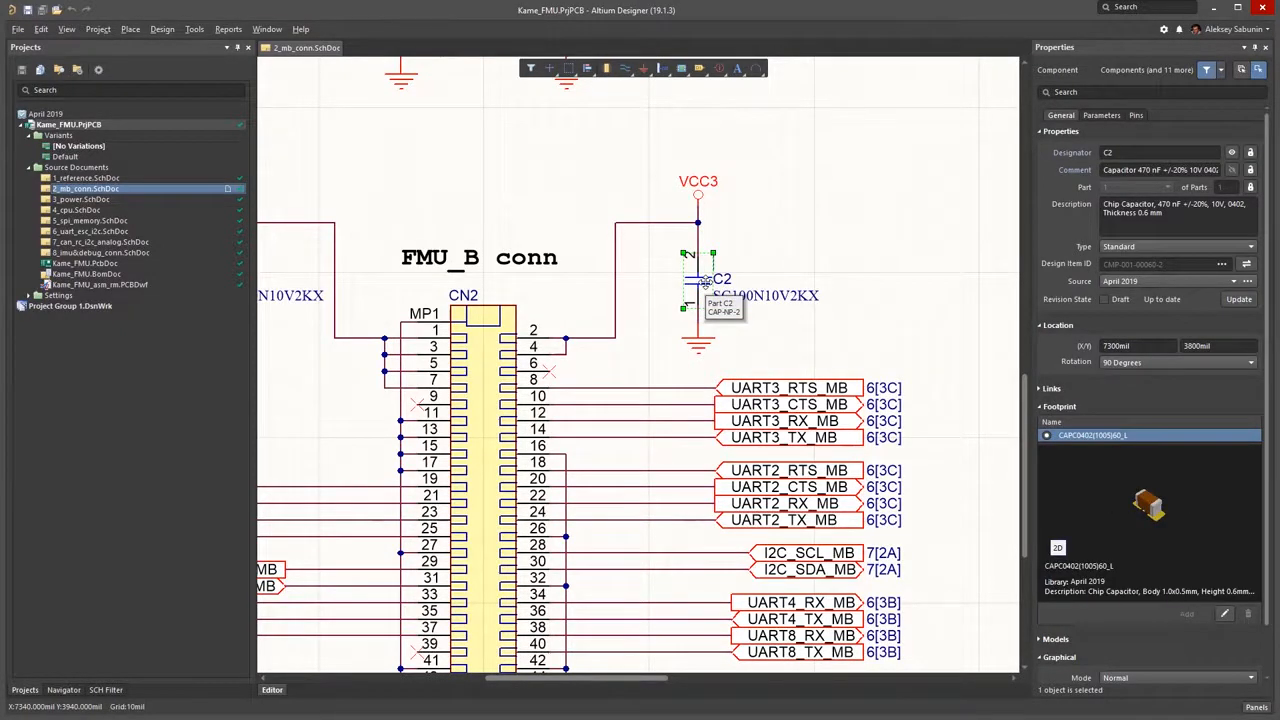
{"action": "mouse_move", "coordinate": [1168, 312]}
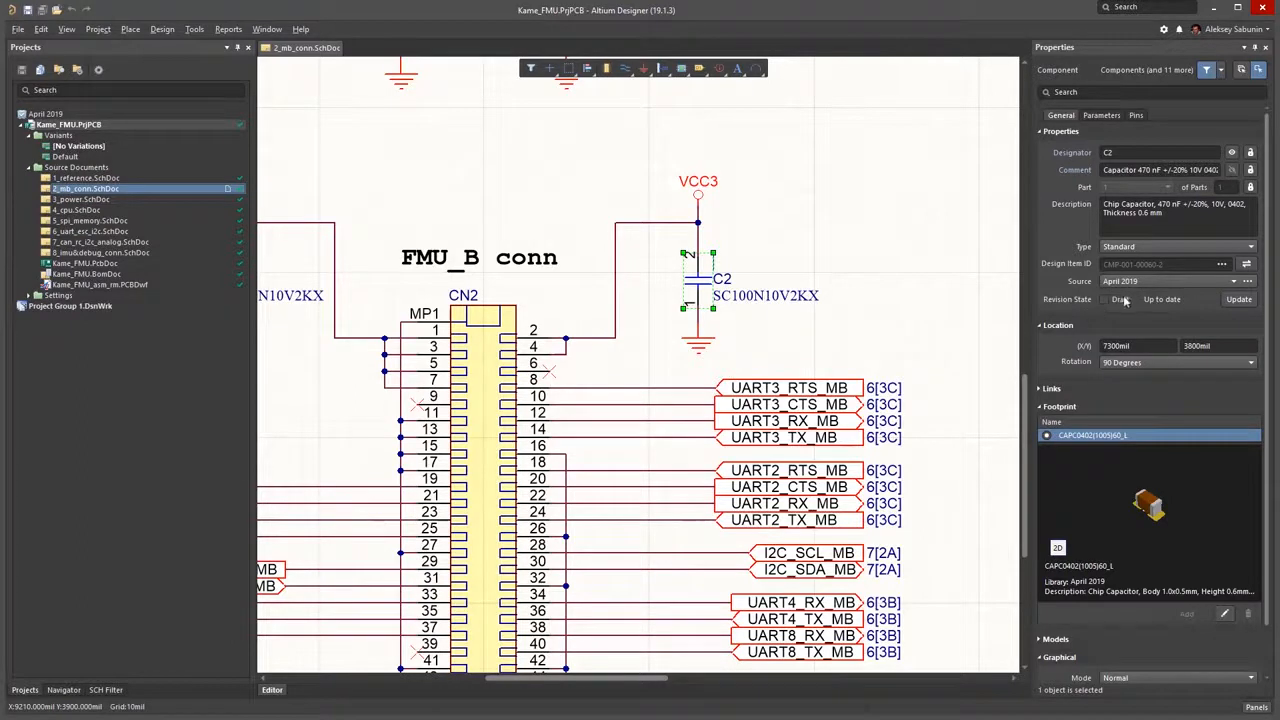
{"action": "mouse_move", "coordinate": [1162, 314]}
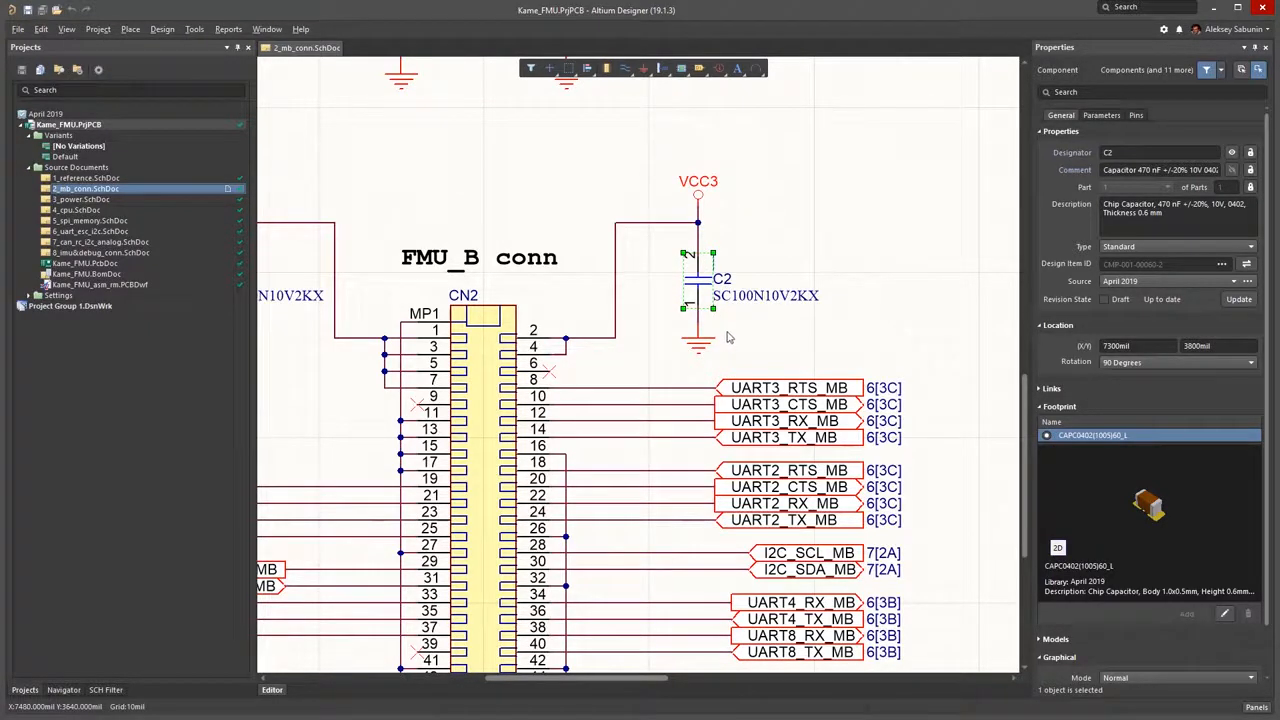
{"action": "mouse_move", "coordinate": [856, 302]}
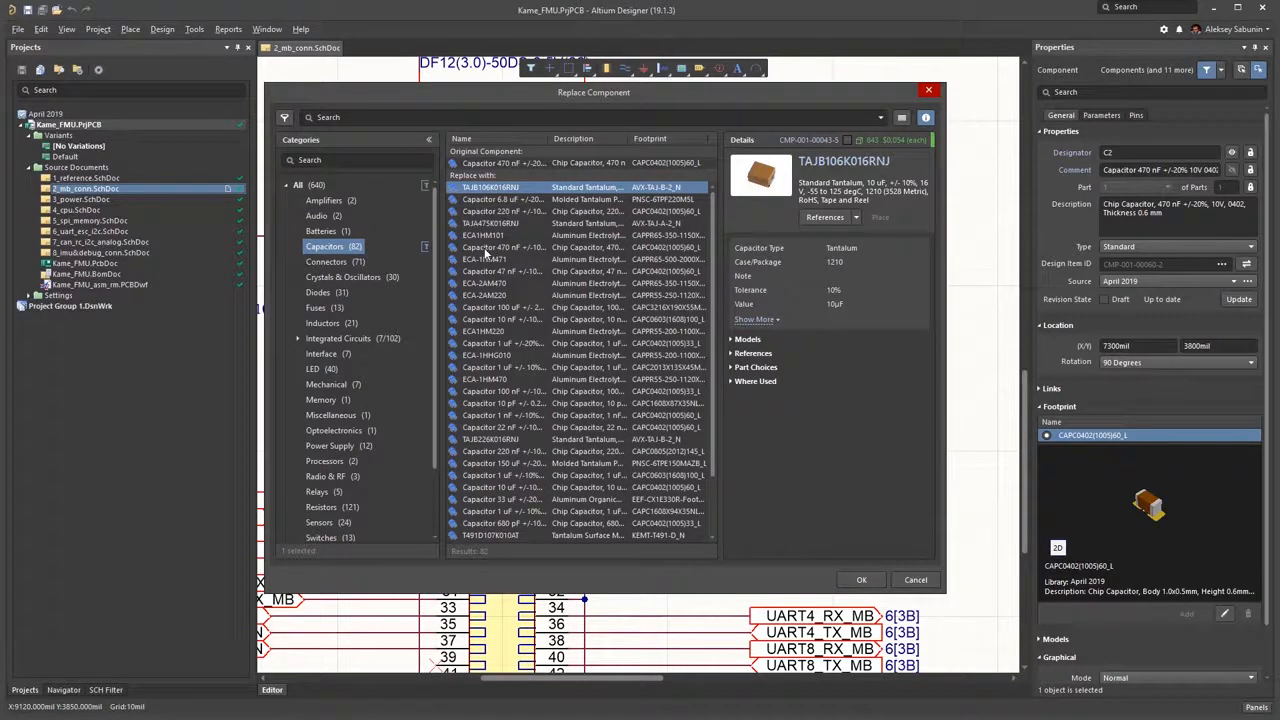
- Choose the 470 nF capacitor from the Capacitors category as C2's replacement
{"action": "left_click", "coordinate": [496, 248]}
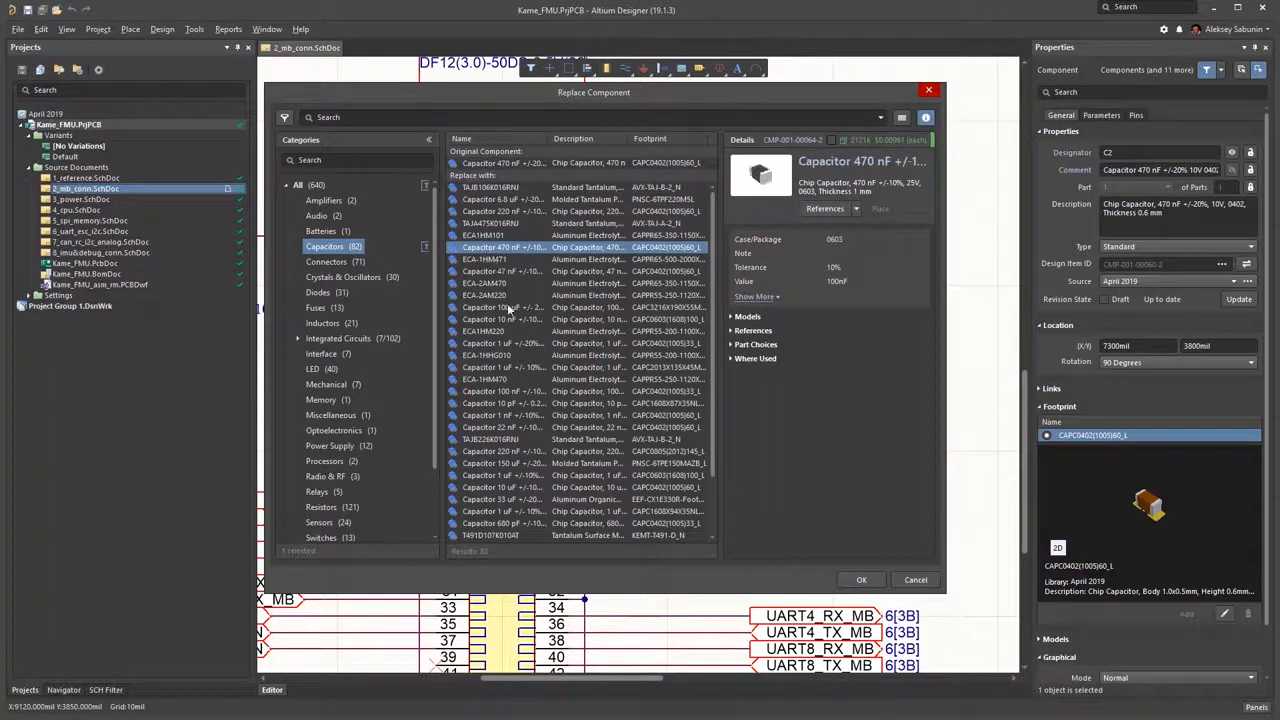
{"action": "left_click", "coordinate": [510, 452]}
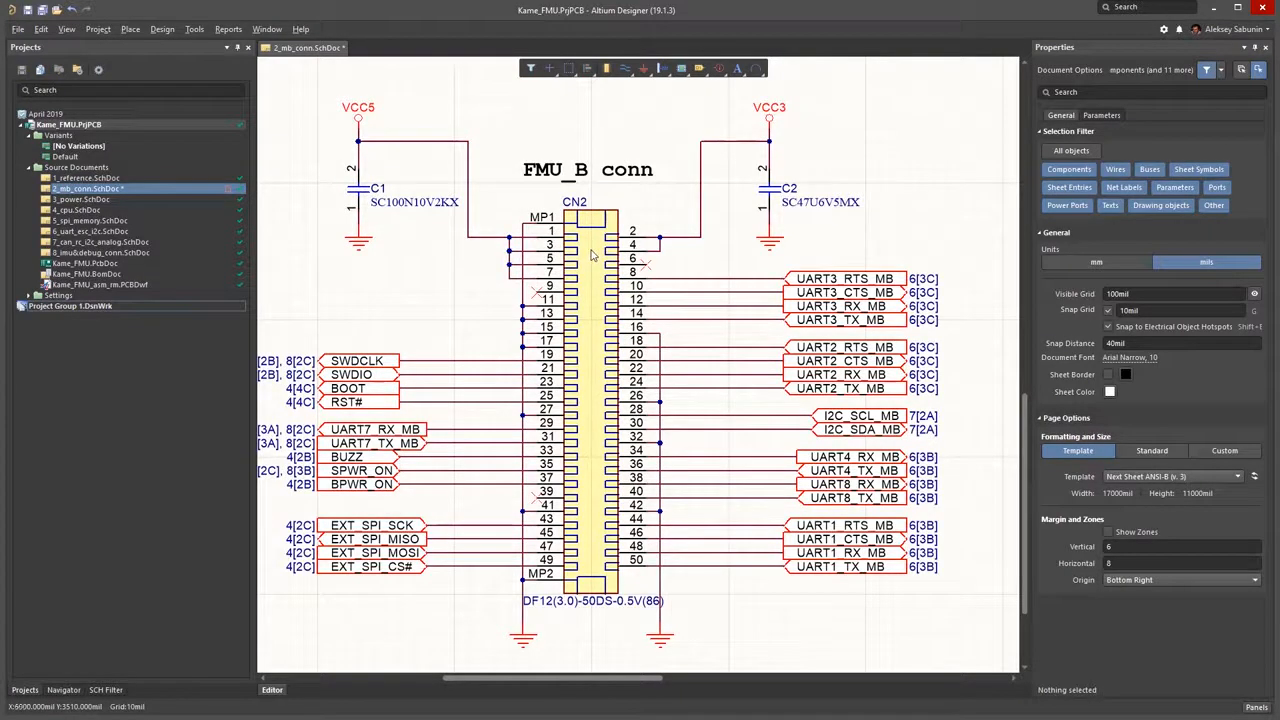
- Confirm the capacitor replacement on the connectors schematic
{"action": "left_click", "coordinate": [584, 256]}
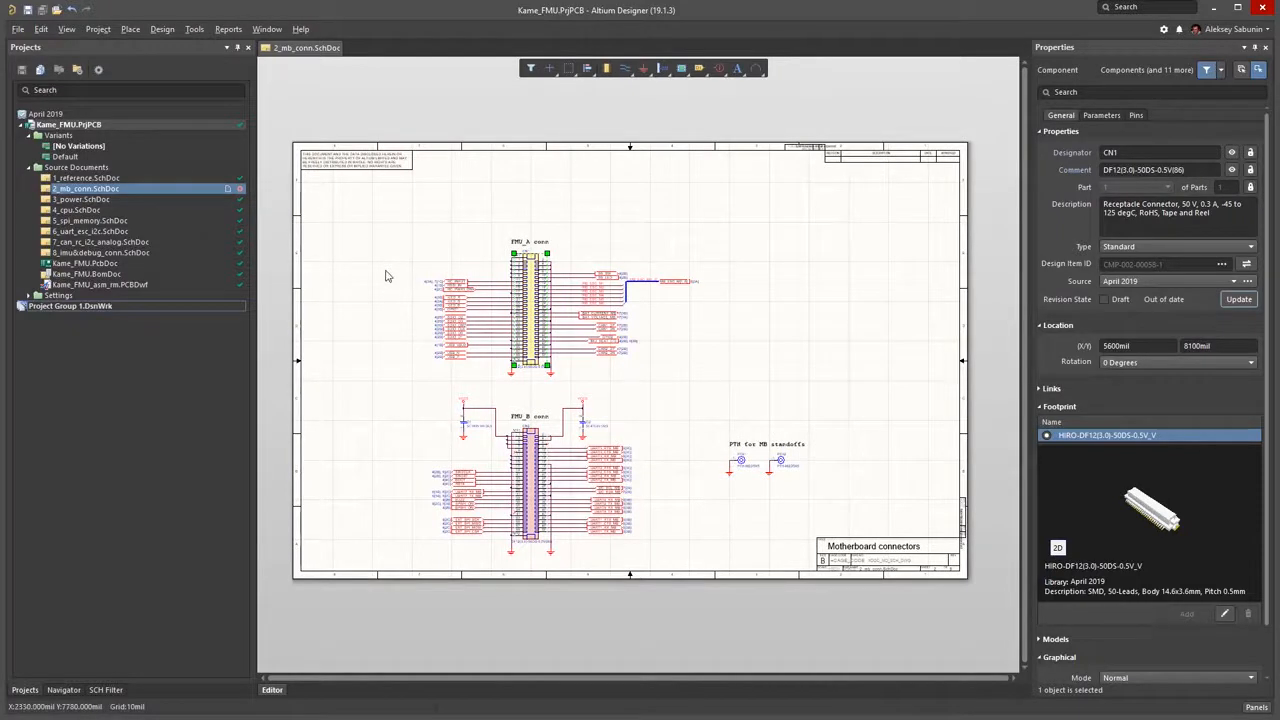
{"action": "mouse_move", "coordinate": [124, 132]}
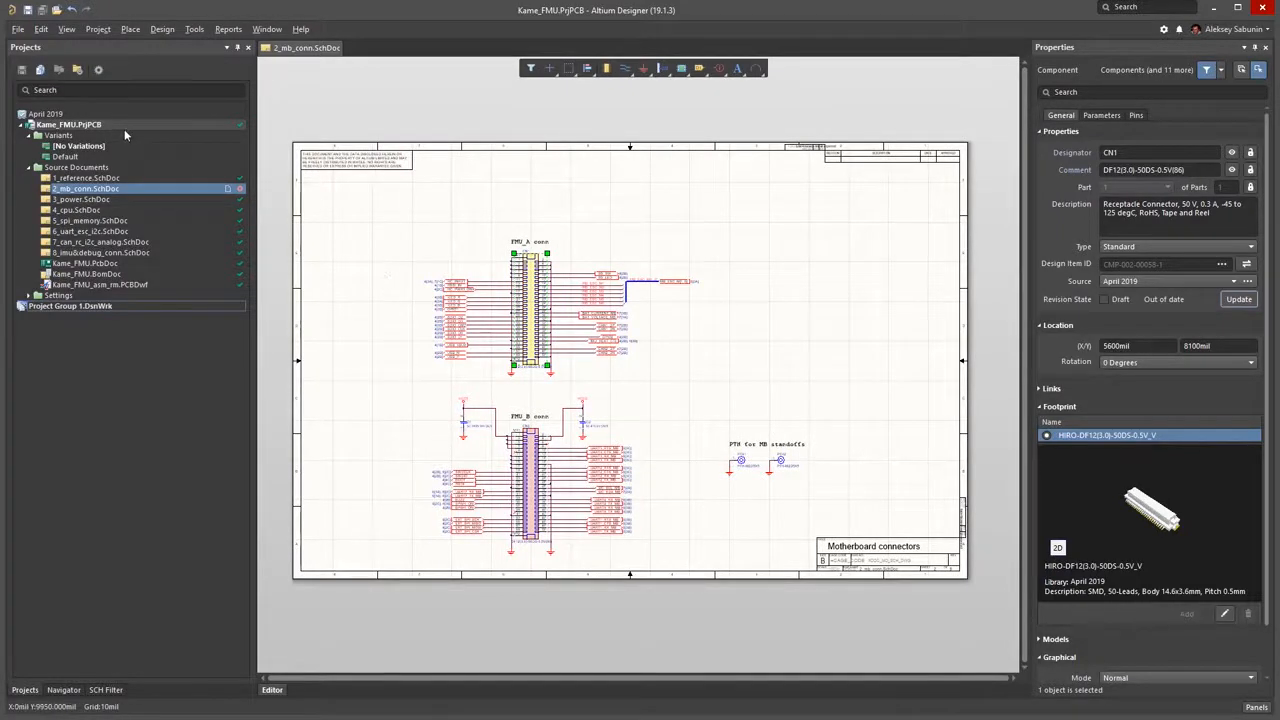
- Start Version Control > Commit Whole Project for Kame_FMU from the Projects panel
{"action": "right_click", "coordinate": [68, 124]}
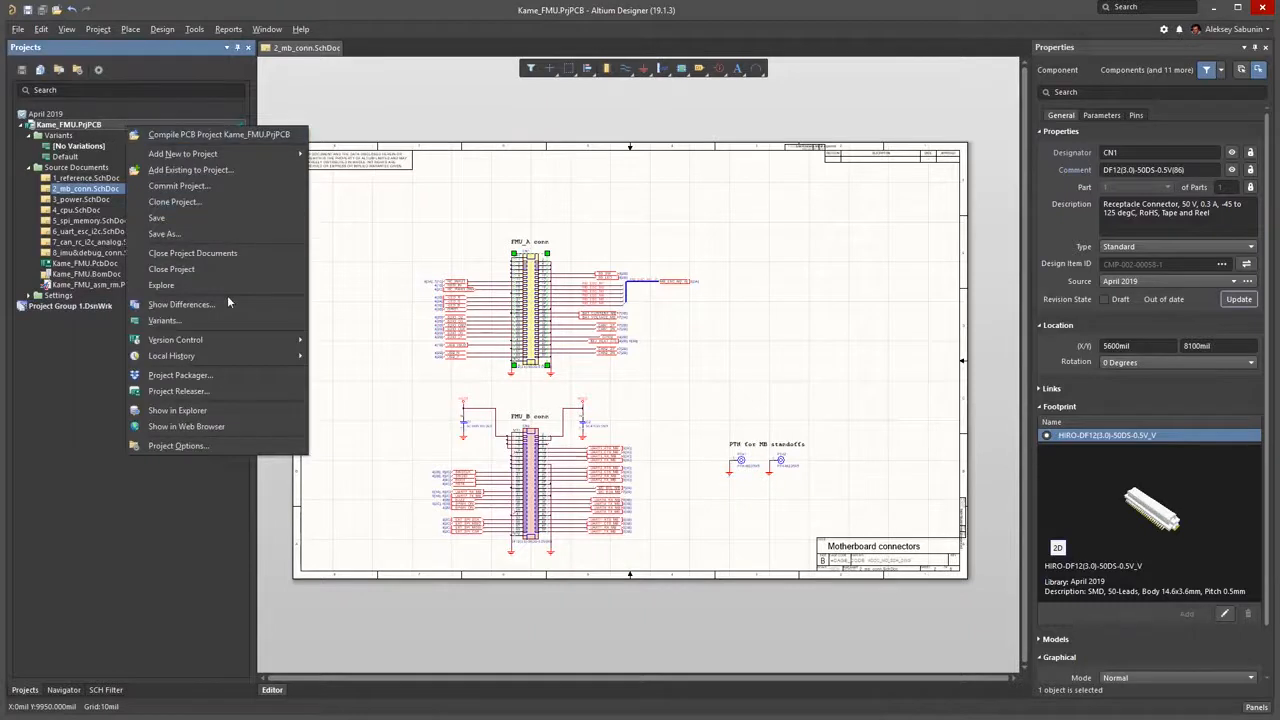
{"action": "mouse_move", "coordinate": [176, 340]}
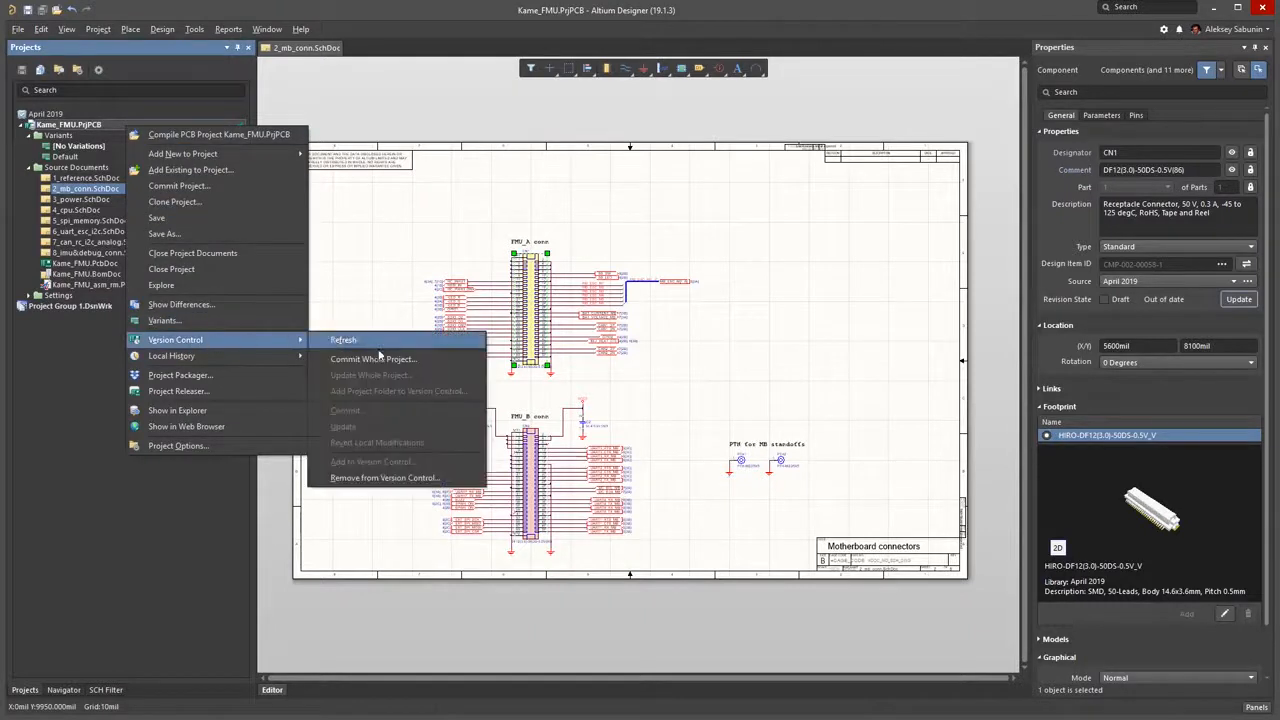
{"action": "left_click", "coordinate": [344, 340]}
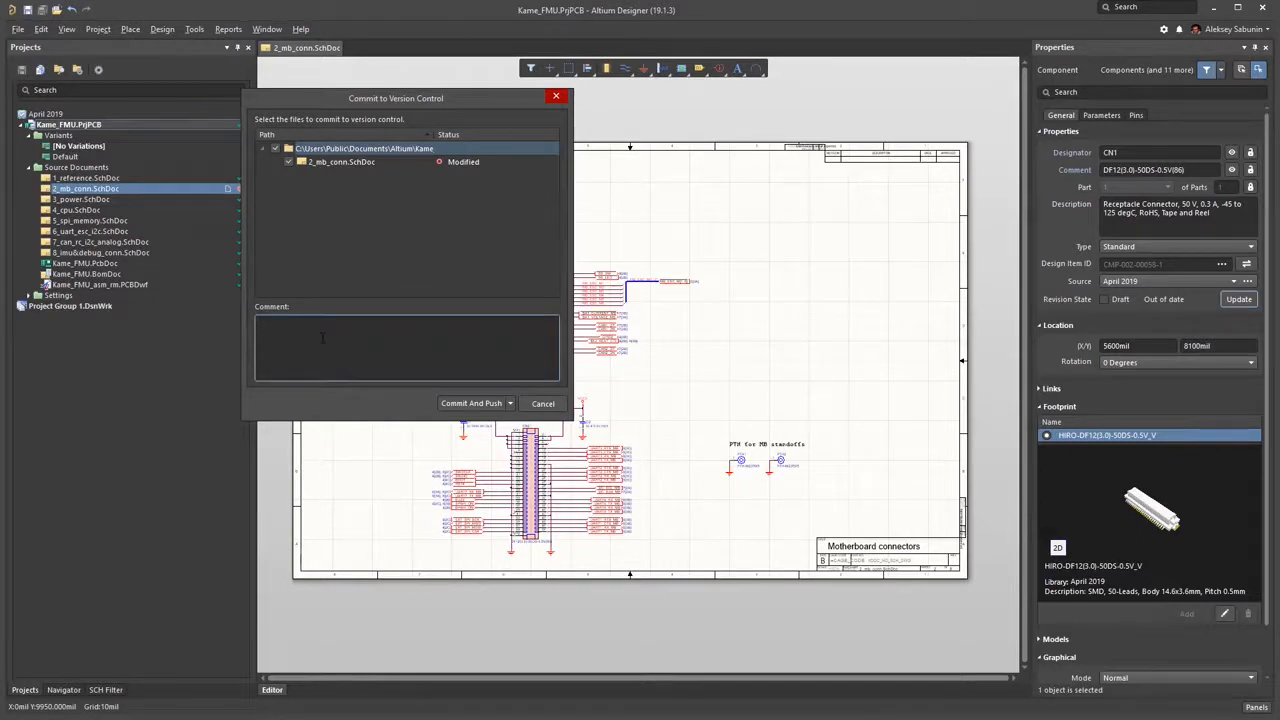
- Commit with the comment '2 parts were modified' and push to the server
{"action": "left_click", "coordinate": [324, 340]}
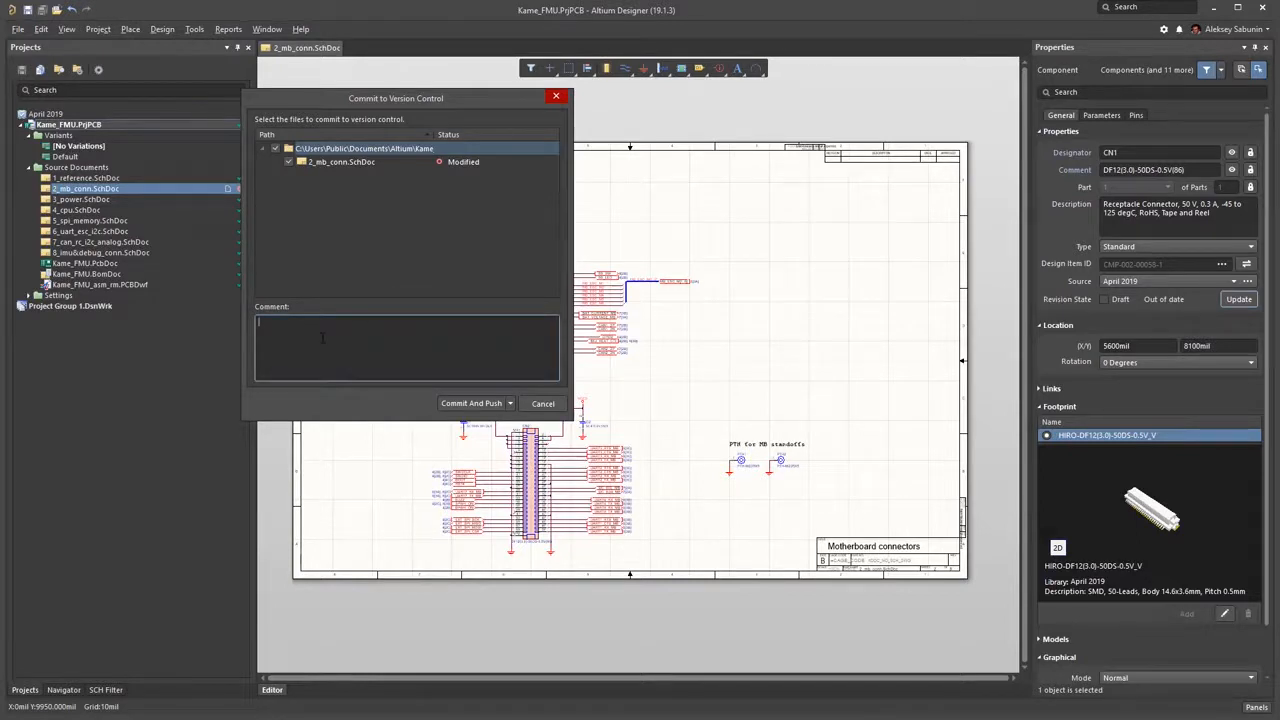
{"action": "type", "text": "2 parts were modified"}
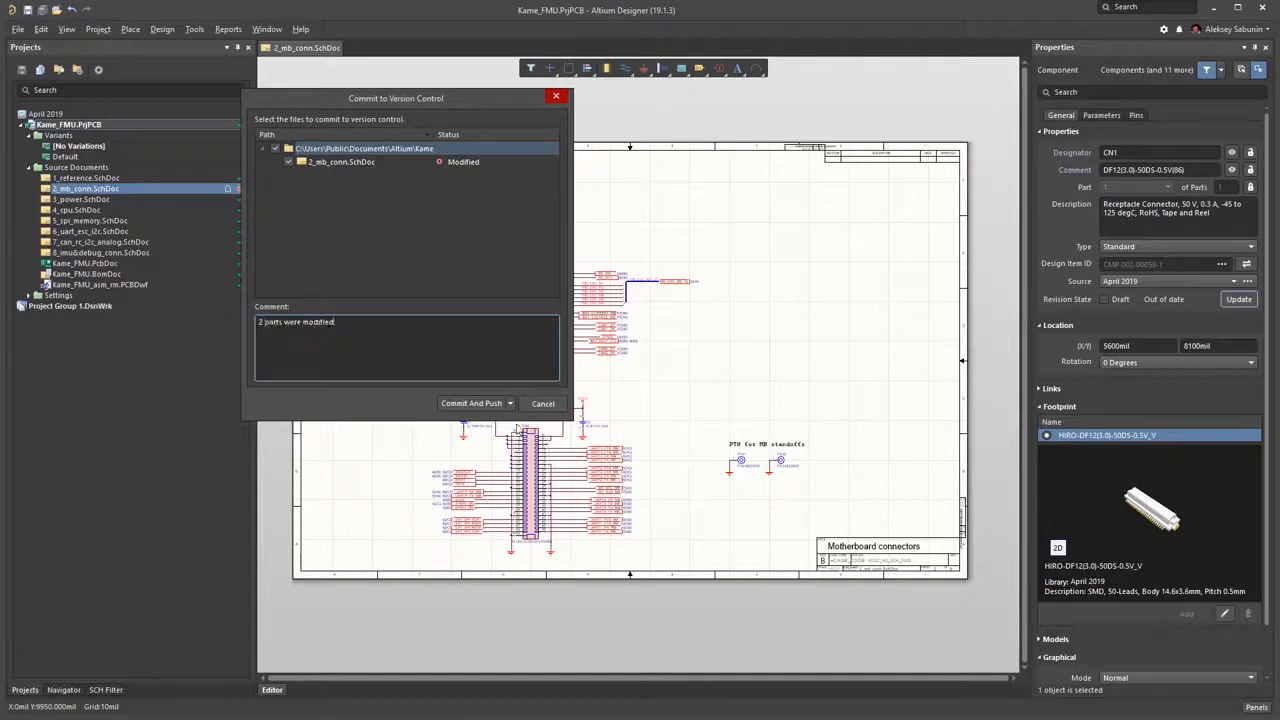
{"action": "mouse_move", "coordinate": [472, 404]}
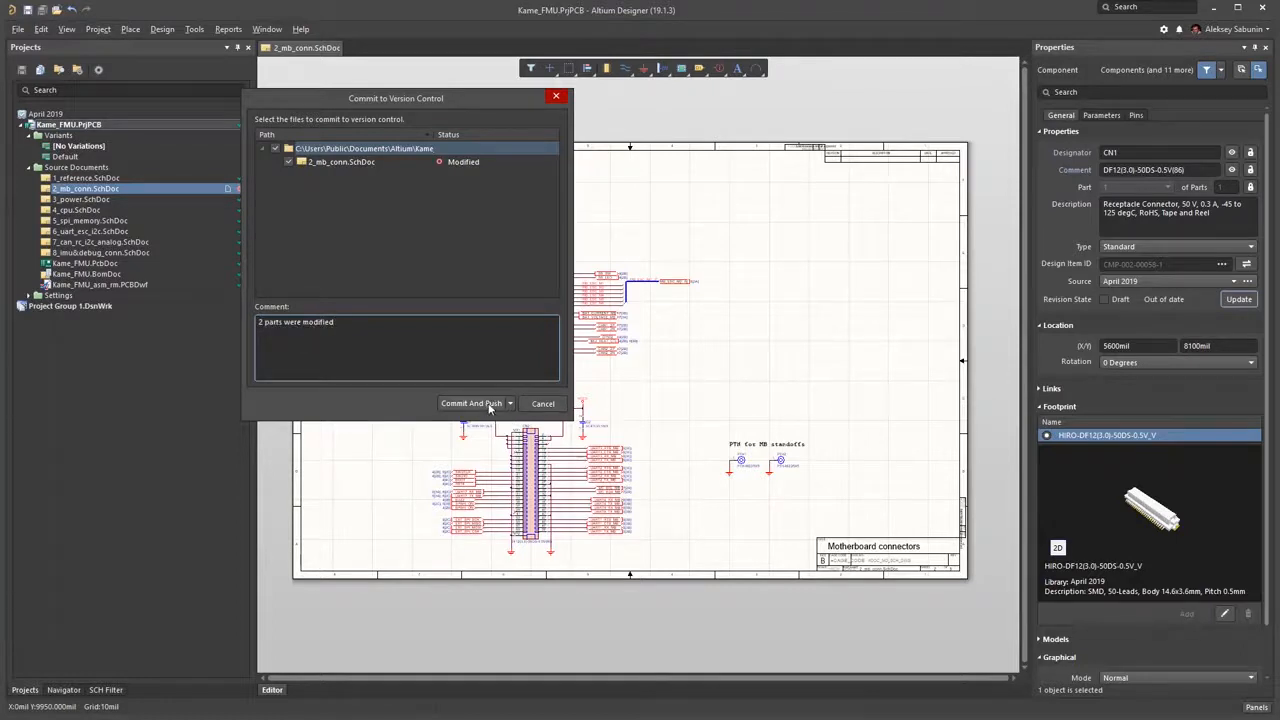
{"action": "left_click", "coordinate": [470, 404]}
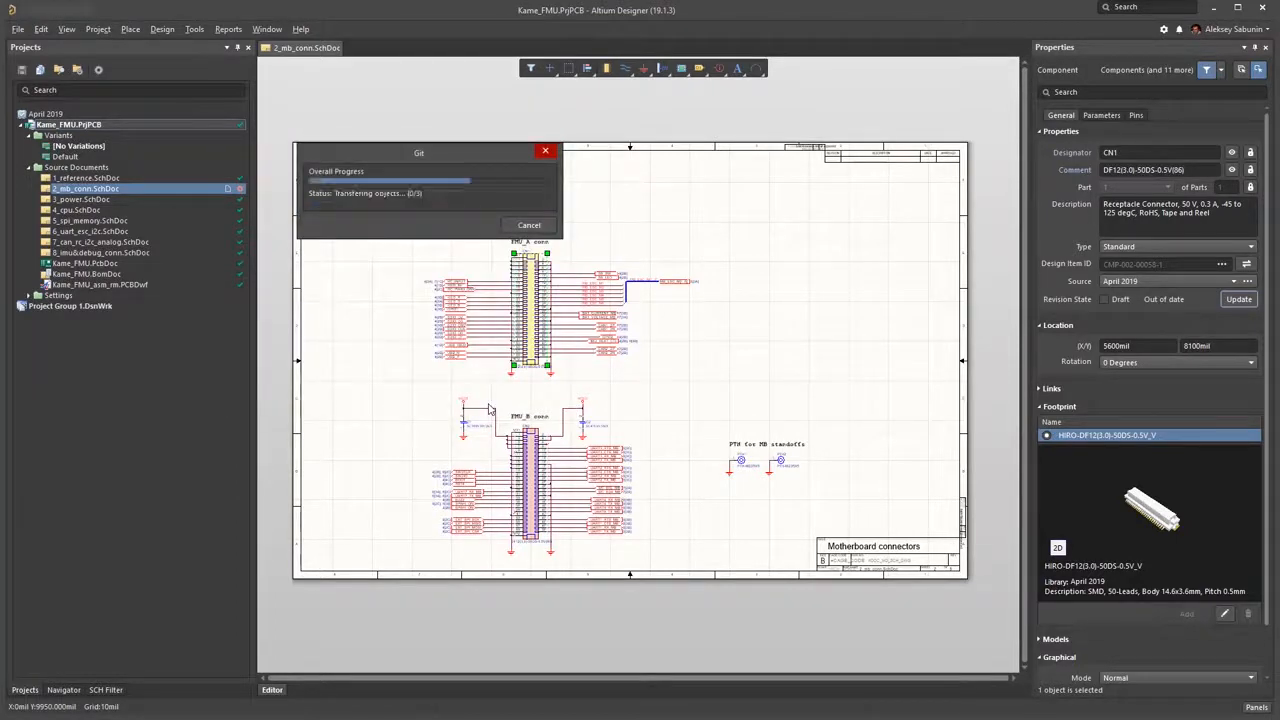